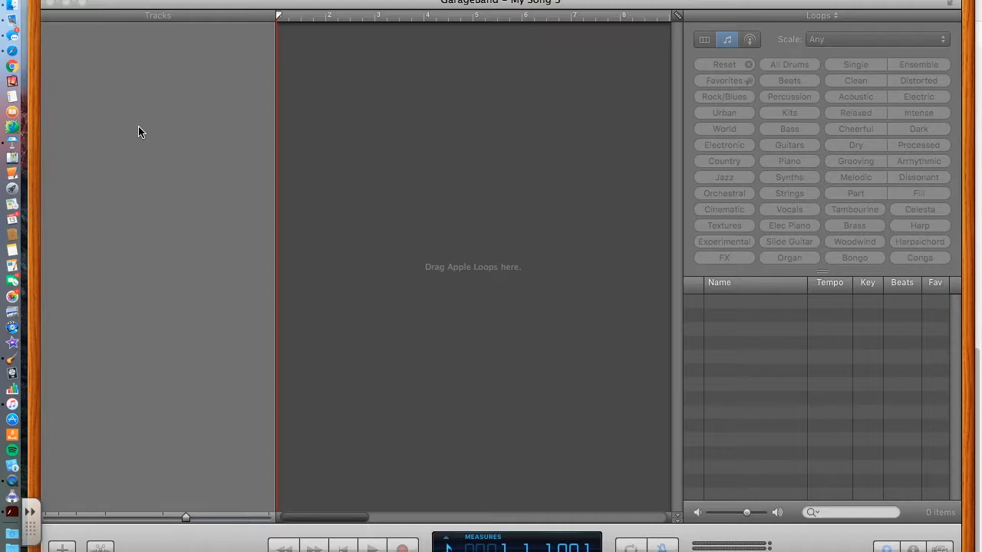
mouse_move(361, 109)
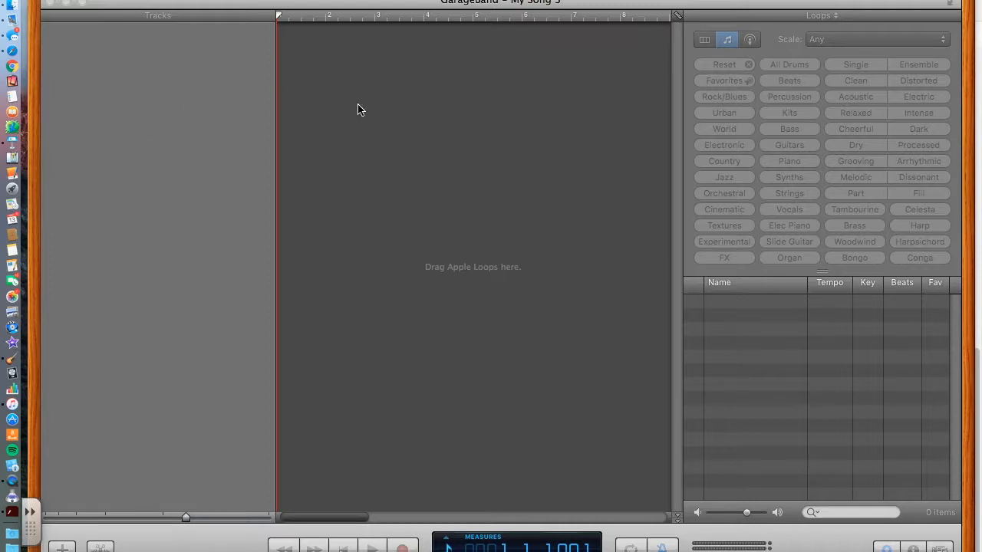
mouse_move(125, 13)
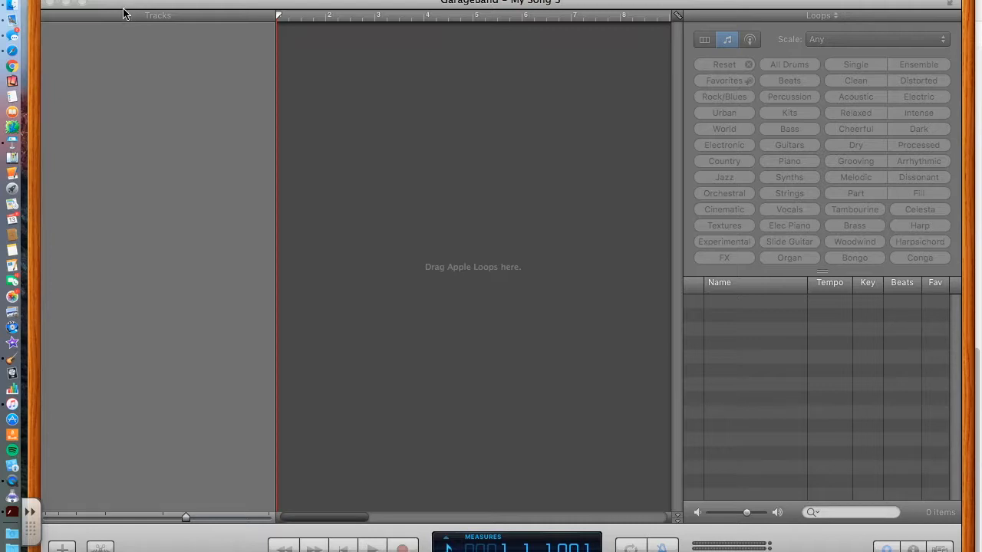
mouse_move(46, 19)
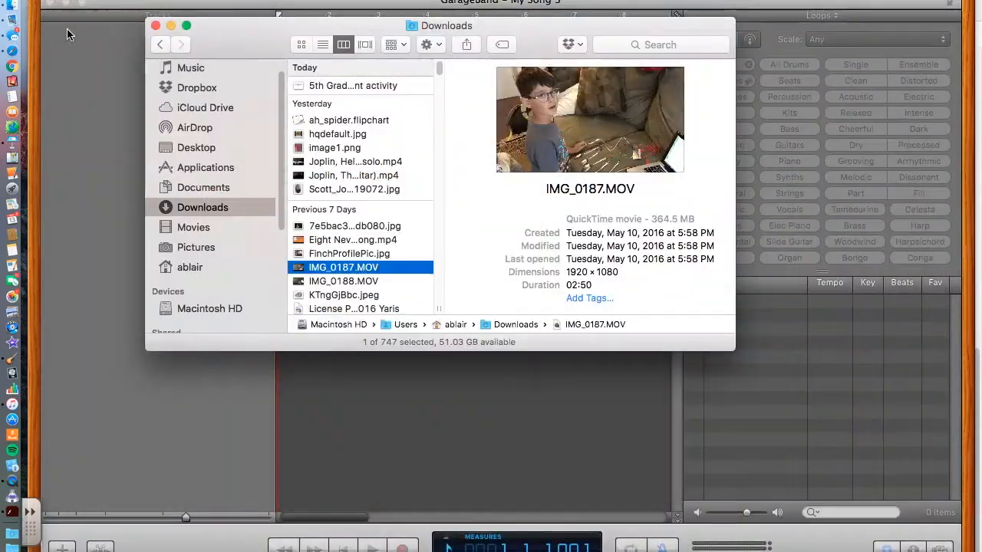
Step: Close the Finder Downloads window to return to the empty GarageBand song
click(156, 25)
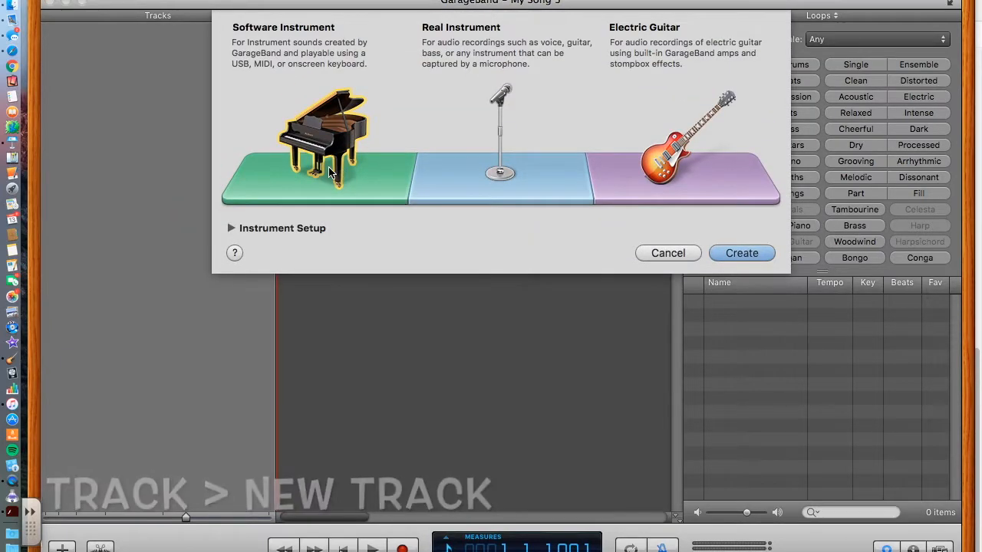
Step: Create a Grand Piano software instrument track with an empty region at bar 1
click(741, 253)
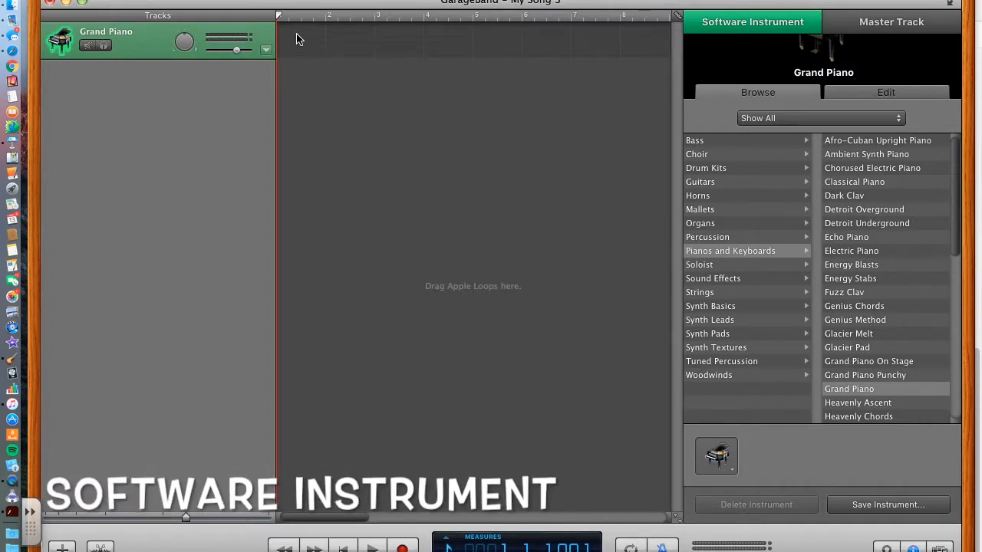
mouse_move(260, 67)
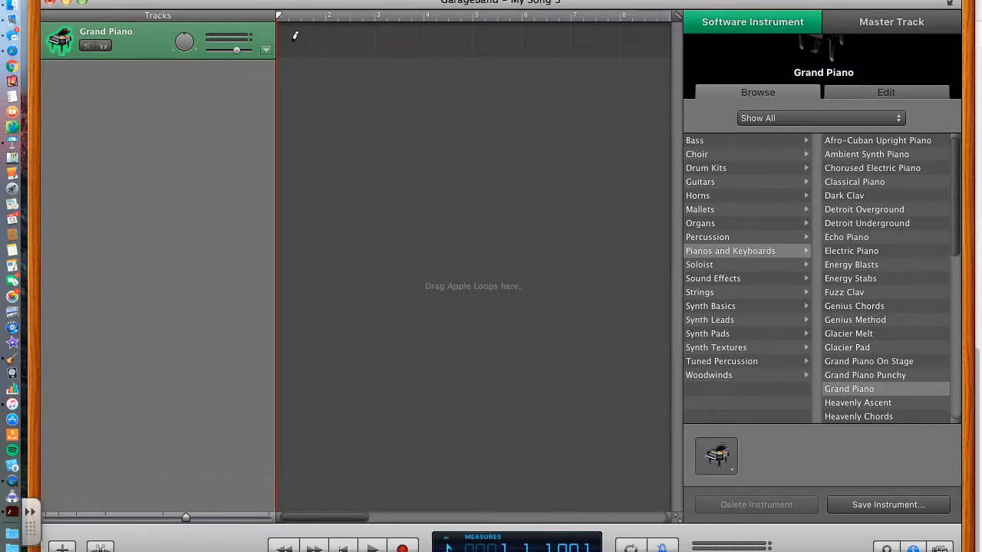
click(301, 40)
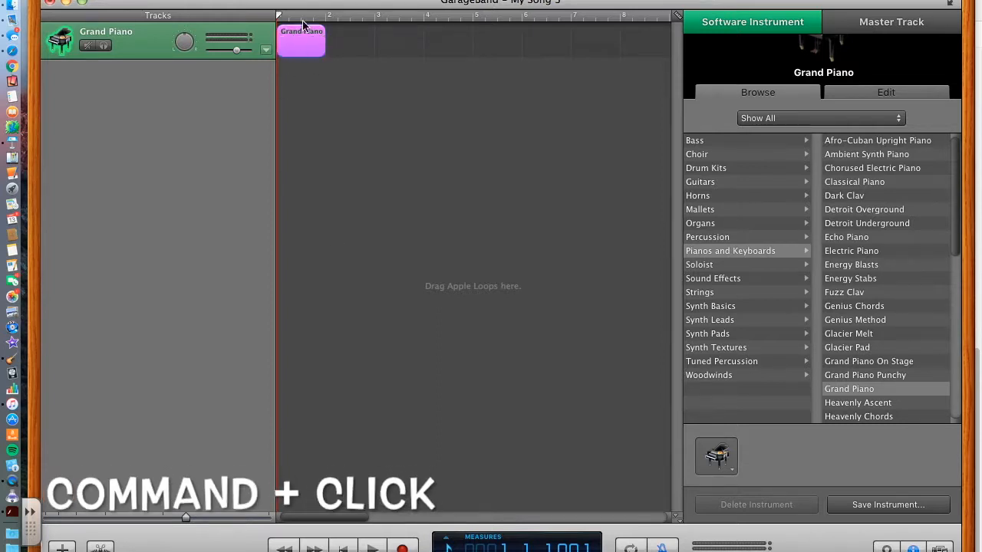
Step: Draw a single C1 note in the region's piano roll with velocity 100
double_click(301, 40)
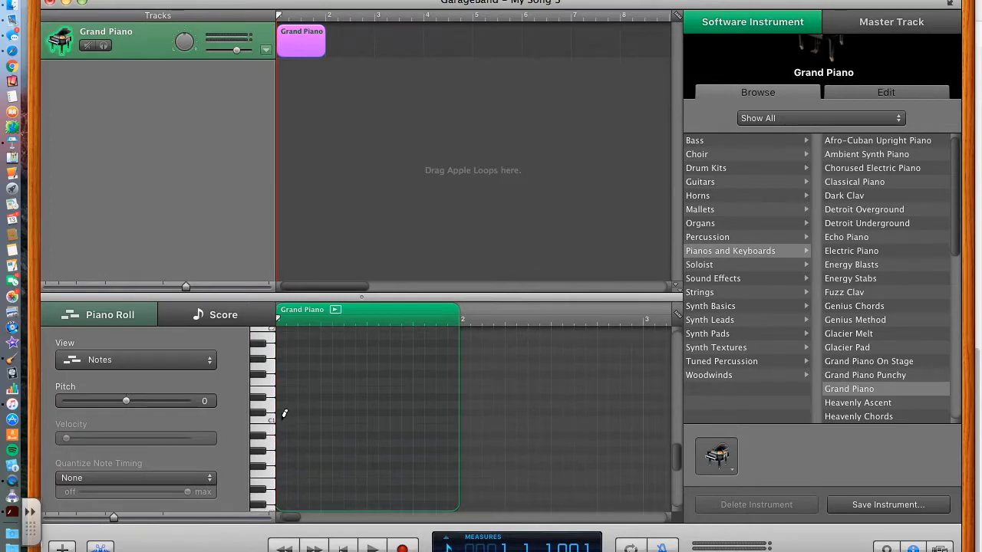
click(299, 419)
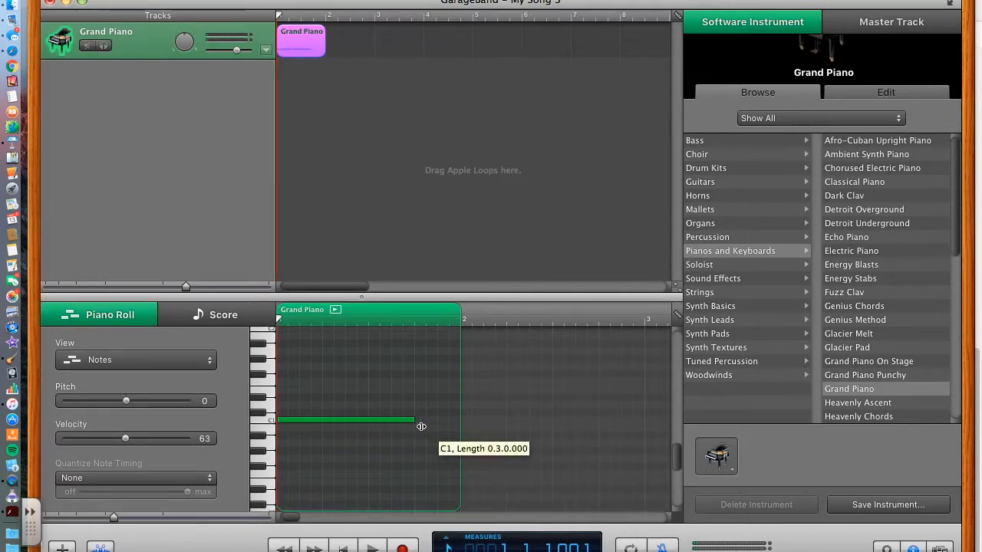
mouse_move(132, 439)
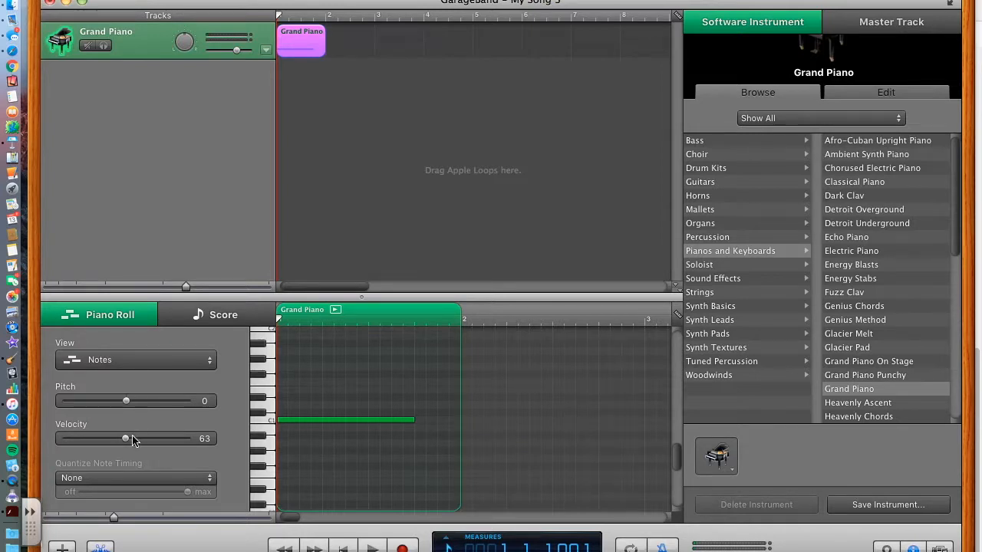
drag(126, 438, 161, 438)
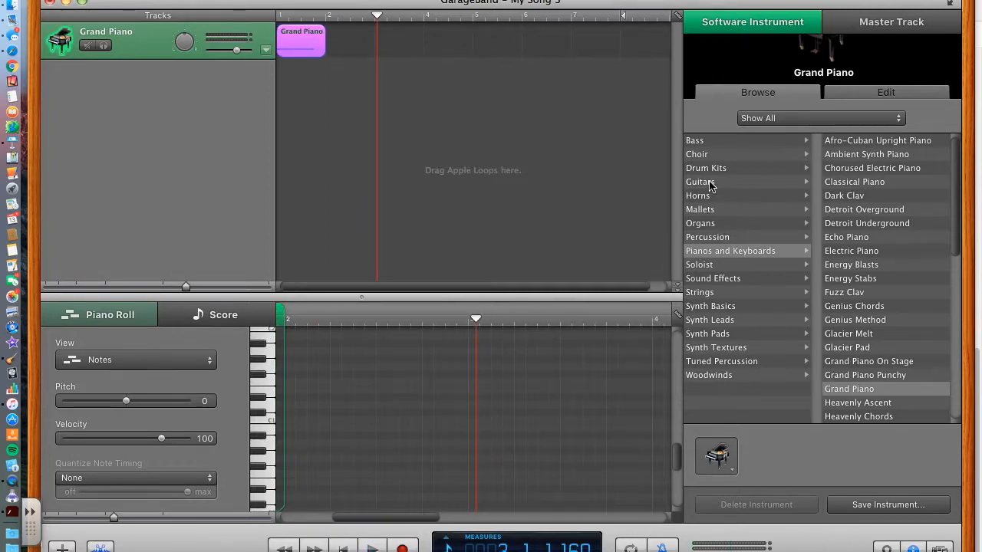
Step: Switch the track's instrument to Atlantis Banjo from the Guitars category
click(700, 181)
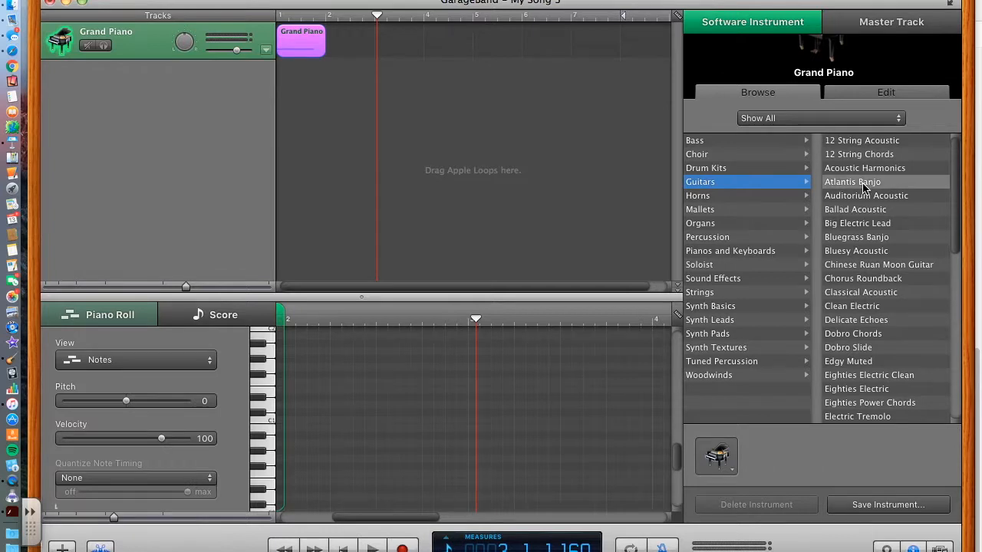
click(852, 182)
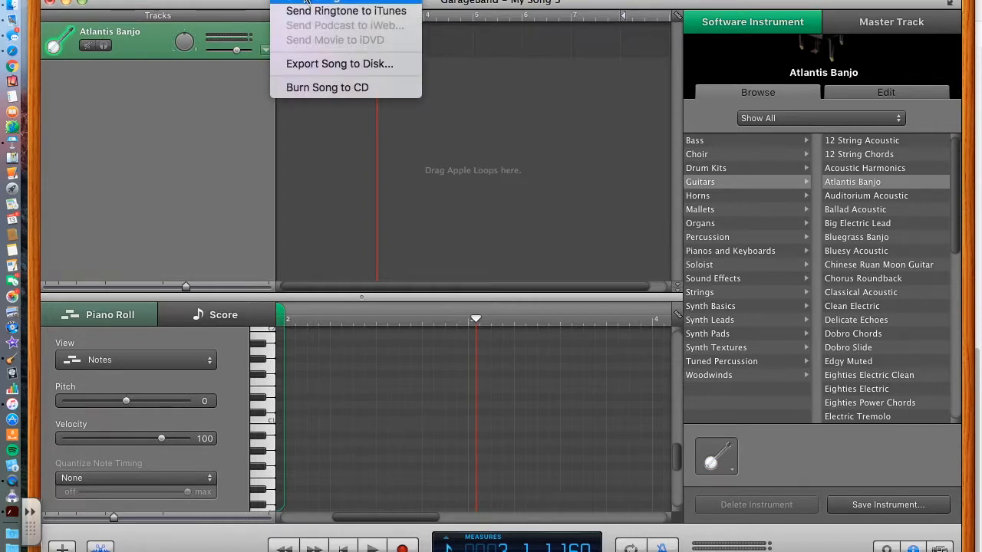
Step: Export the song to disk as a high-quality MP3 named 'Banjo C'
click(339, 63)
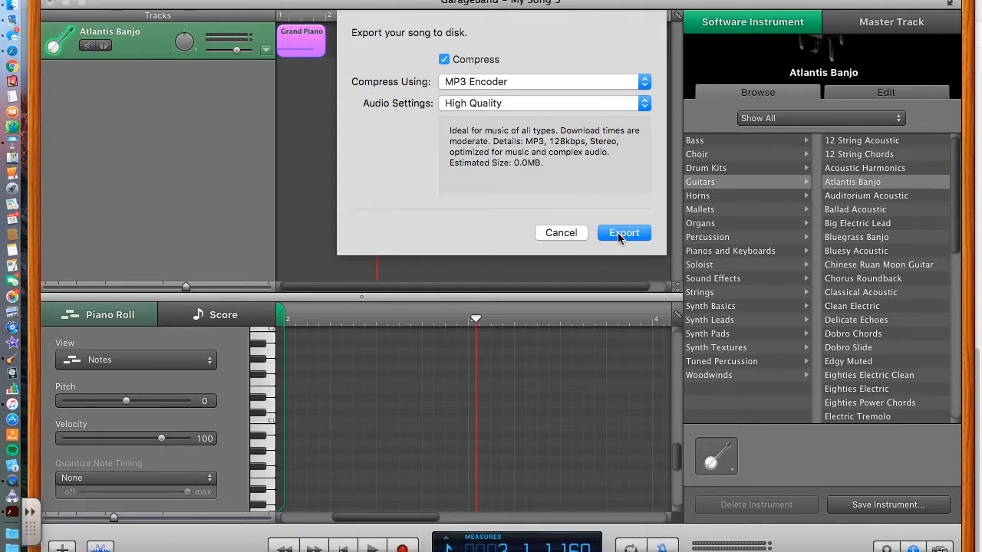
click(624, 232)
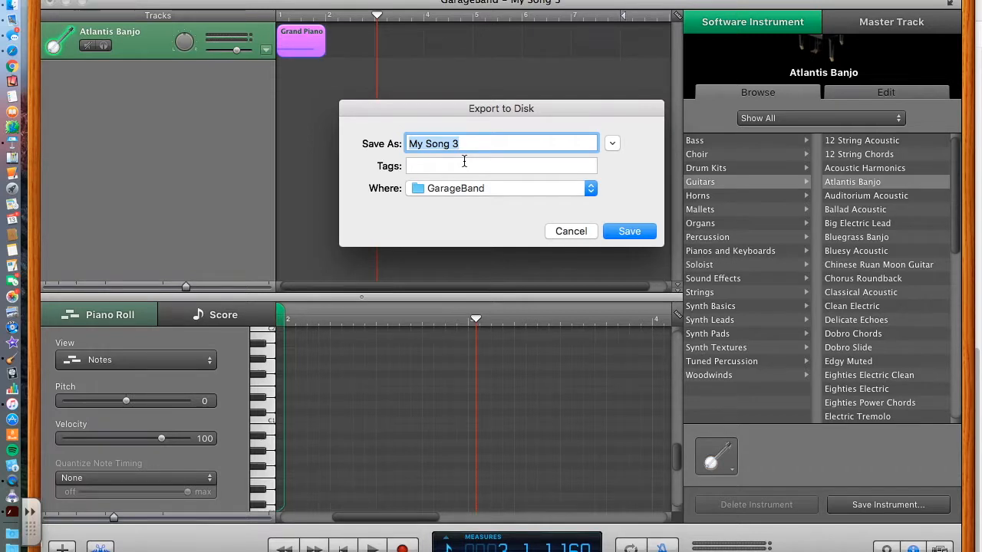
text(Bandjo)
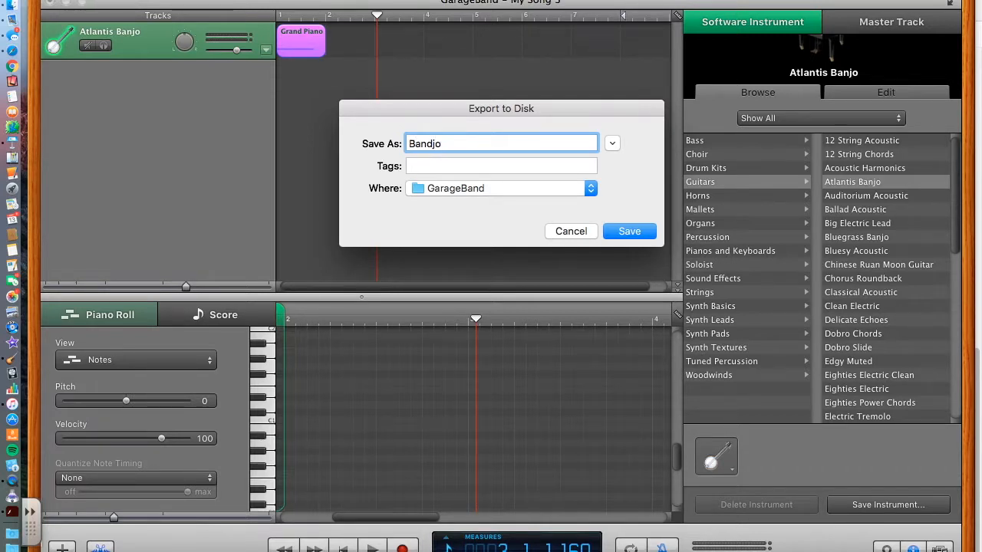
key(BackSpace)
text( C)
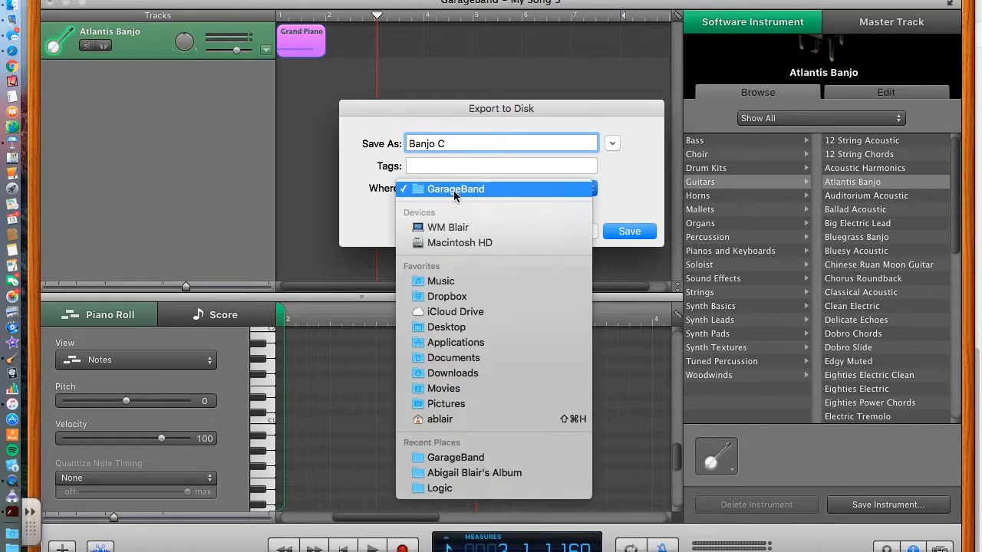
click(446, 327)
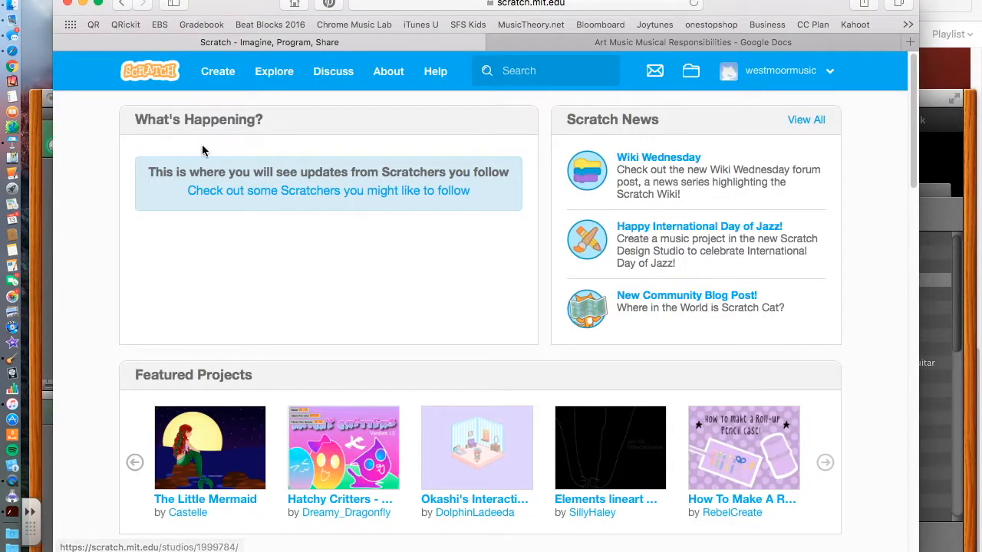
Step: Create a new Scratch project and show the sprite's sounds with the default meow
click(218, 70)
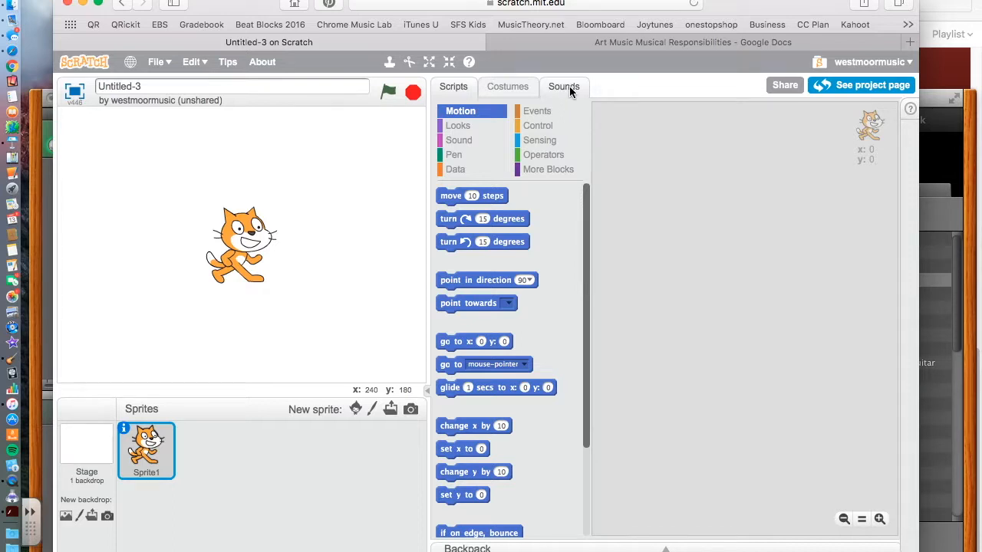
click(564, 86)
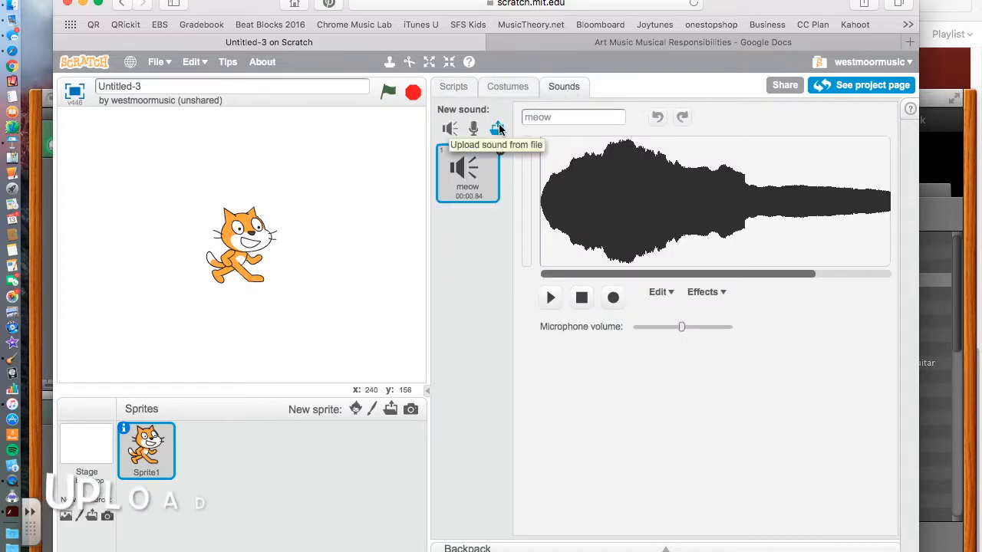
Step: Upload Banjo C.mp3 as a sprite sound and retitle the project 'Banjo makey makey'
click(497, 128)
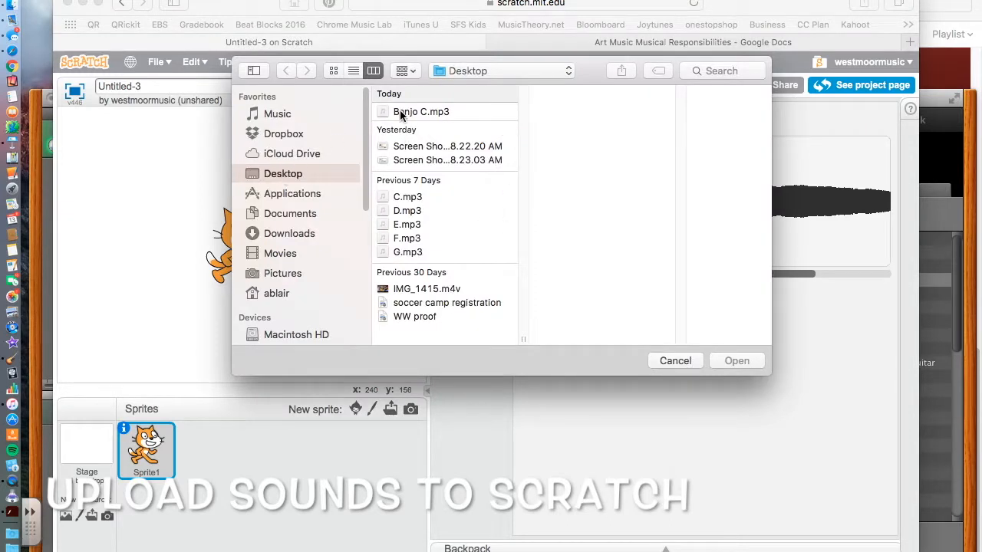
click(421, 111)
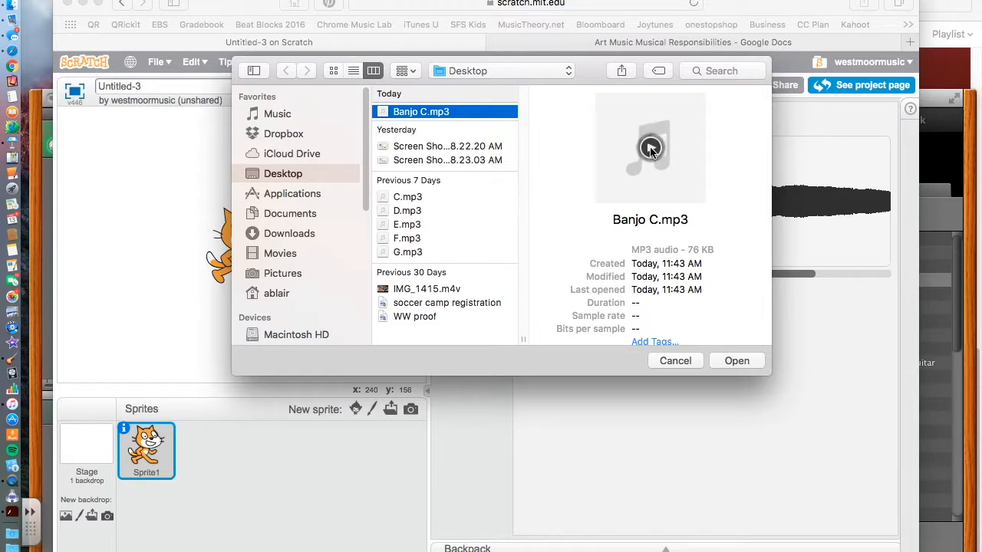
click(736, 361)
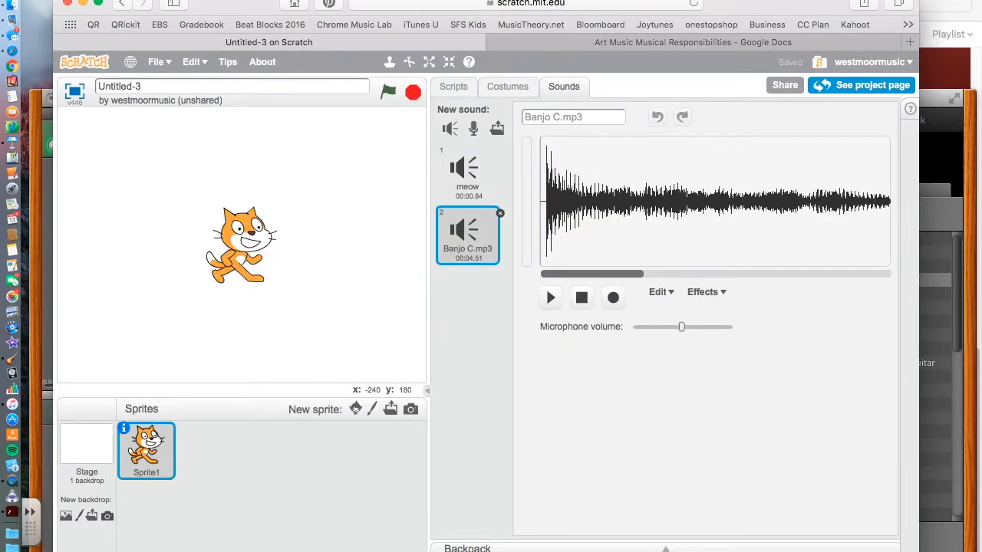
mouse_move(367, 187)
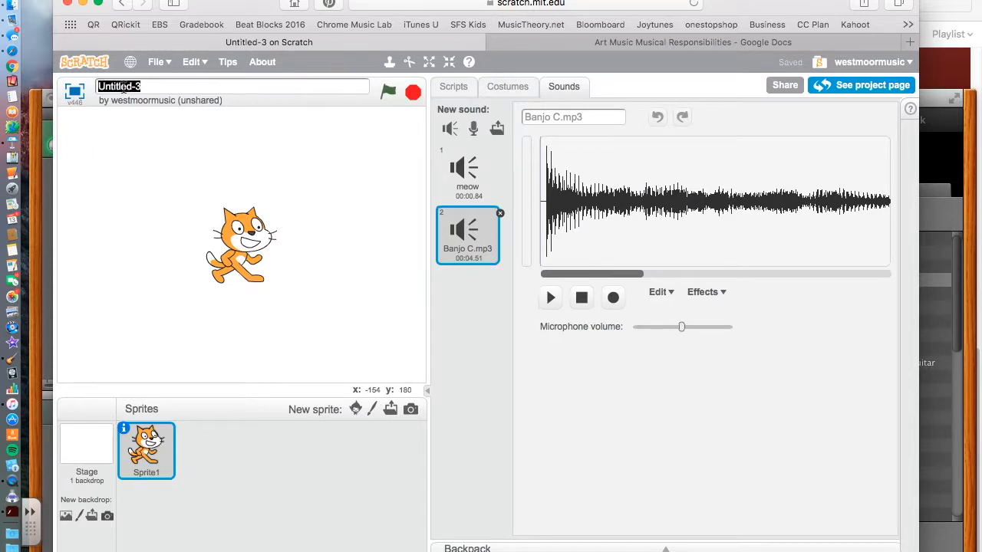
text(Banjo makey makey)
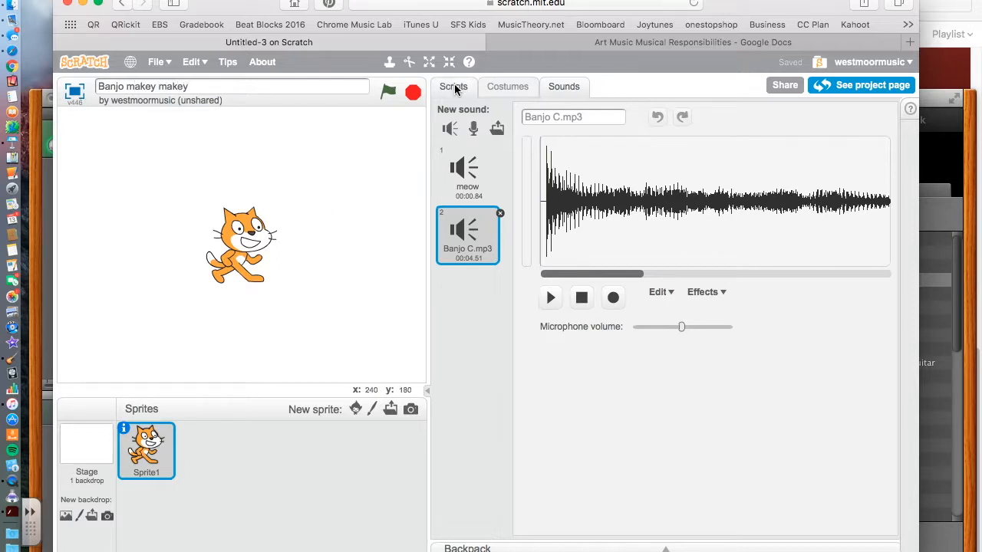
Step: Add a 'when up arrow key pressed' trigger to the cat sprite's scripts
click(454, 86)
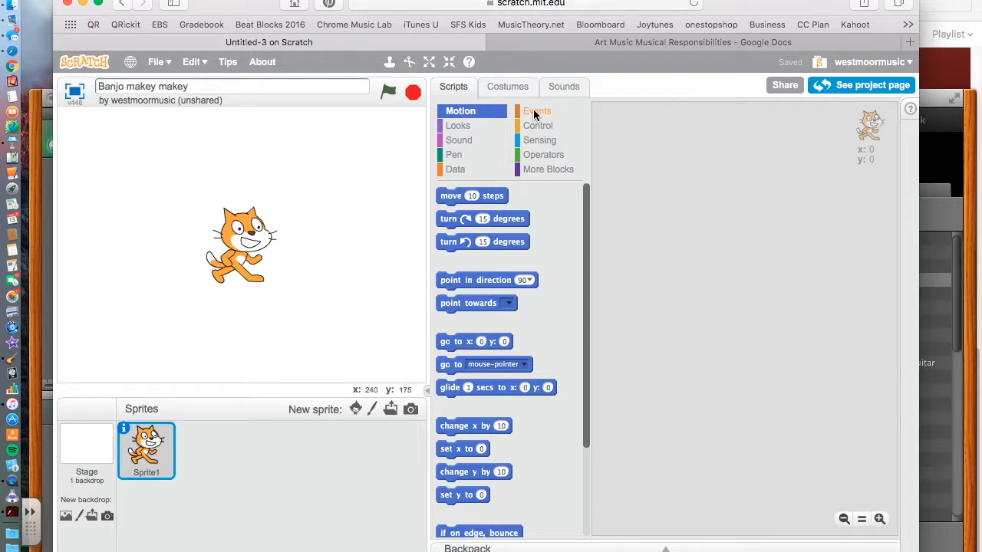
click(537, 110)
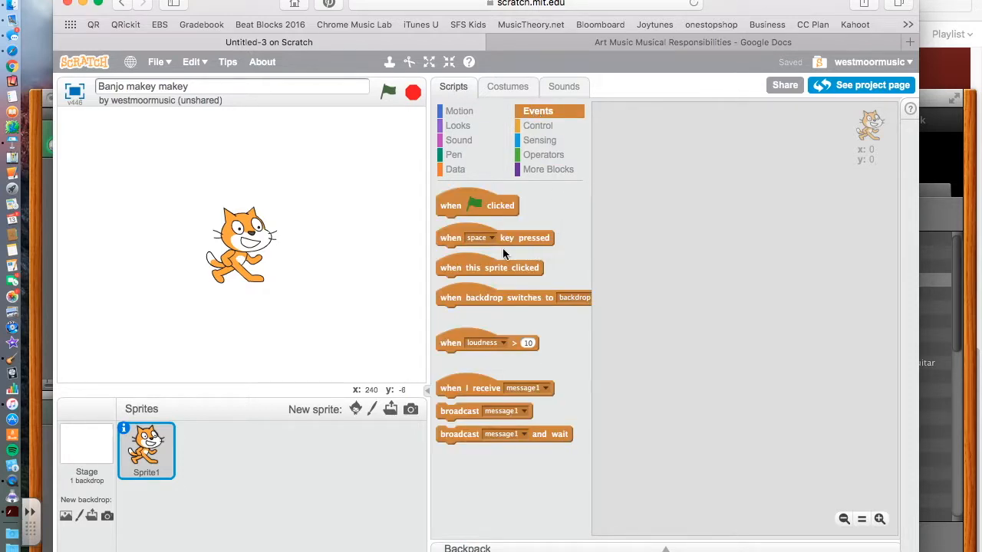
drag(495, 237, 682, 187)
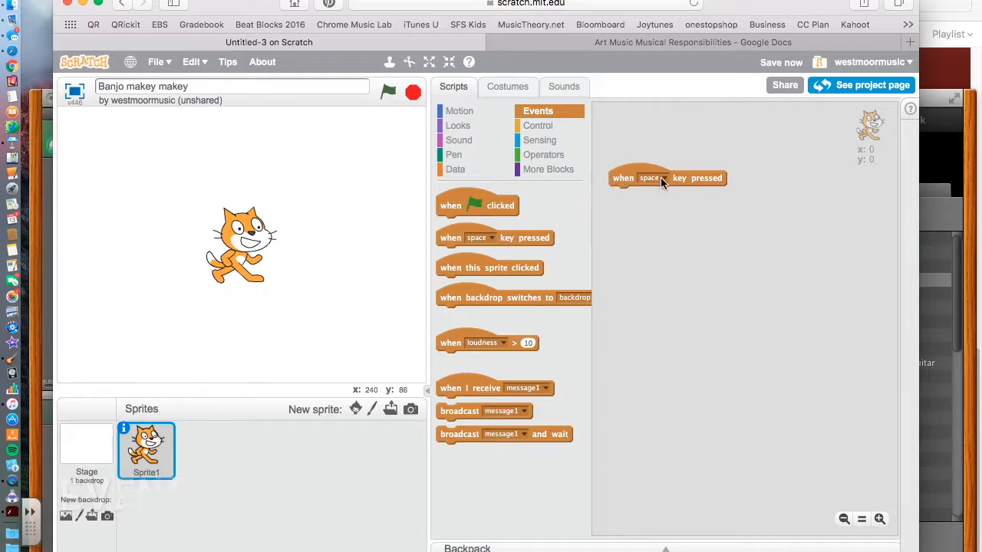
click(653, 178)
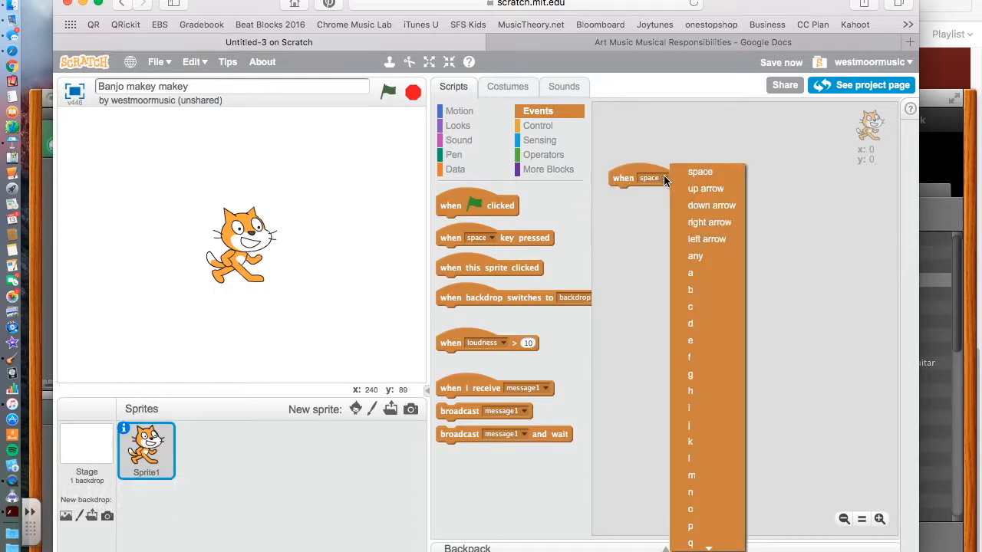
mouse_move(705, 188)
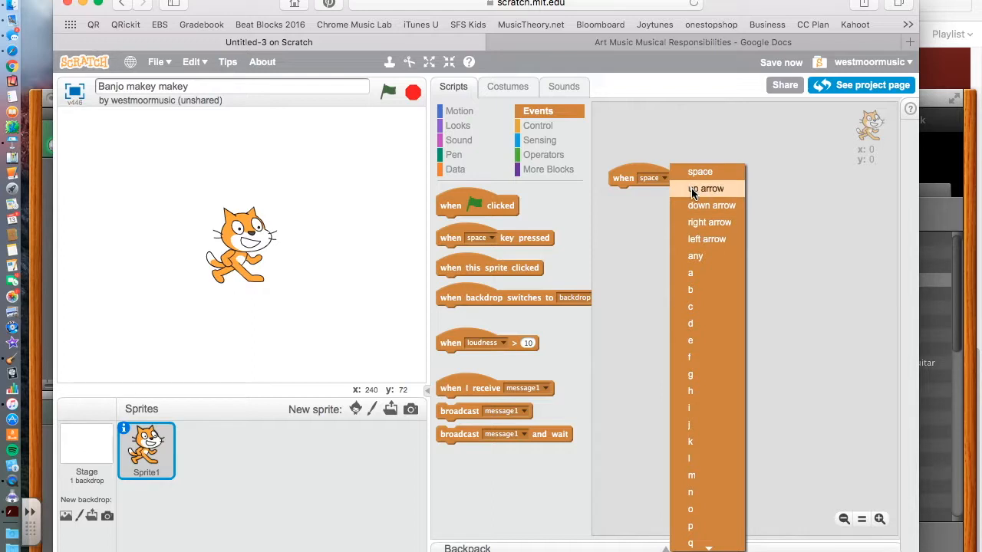
click(705, 188)
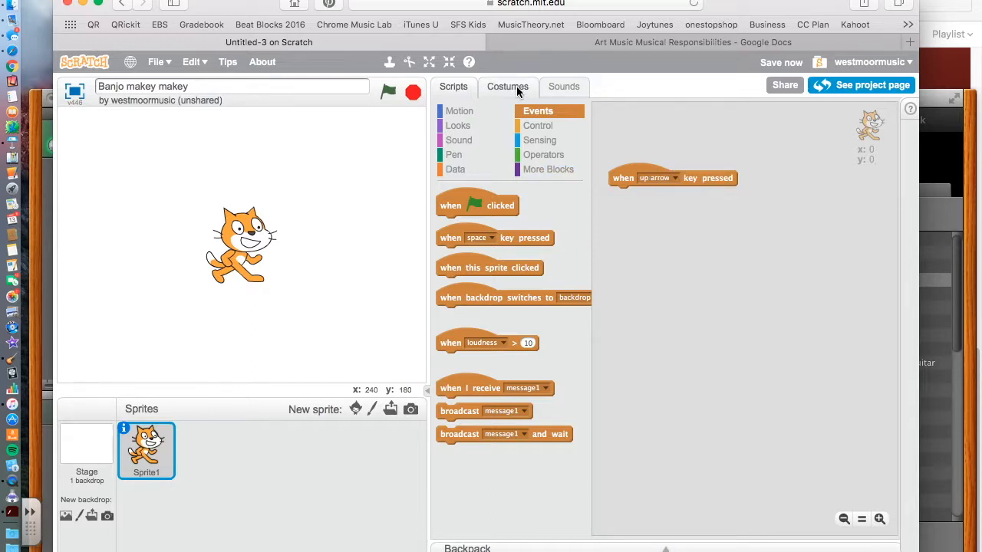
Step: Attach 'play sound Banjo C.mp3' to the up-arrow trigger and duplicate the script
click(564, 86)
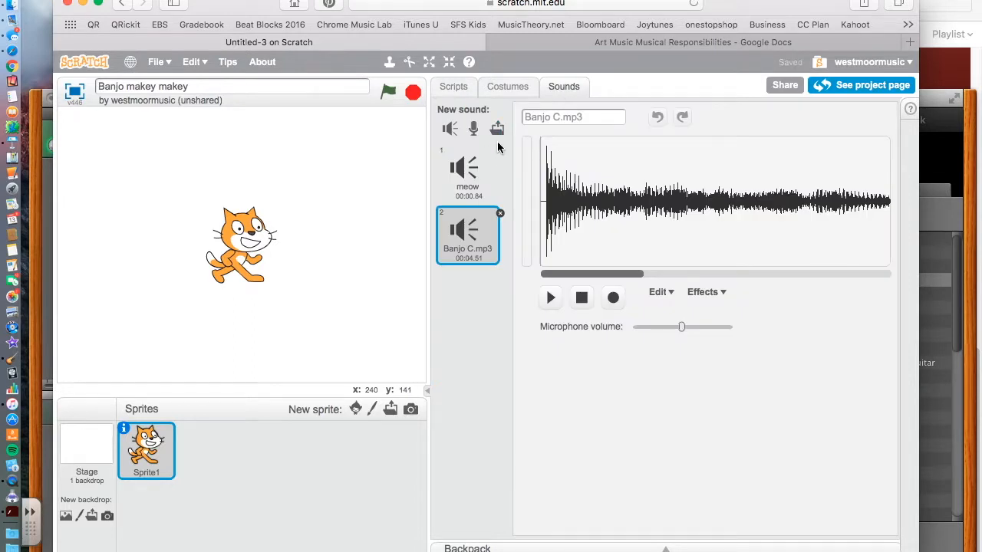
click(453, 86)
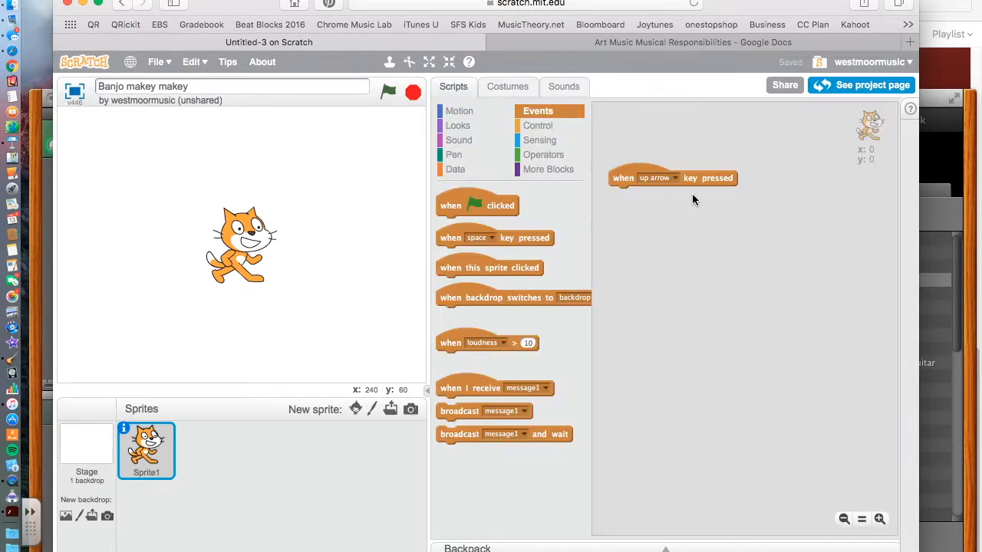
click(459, 139)
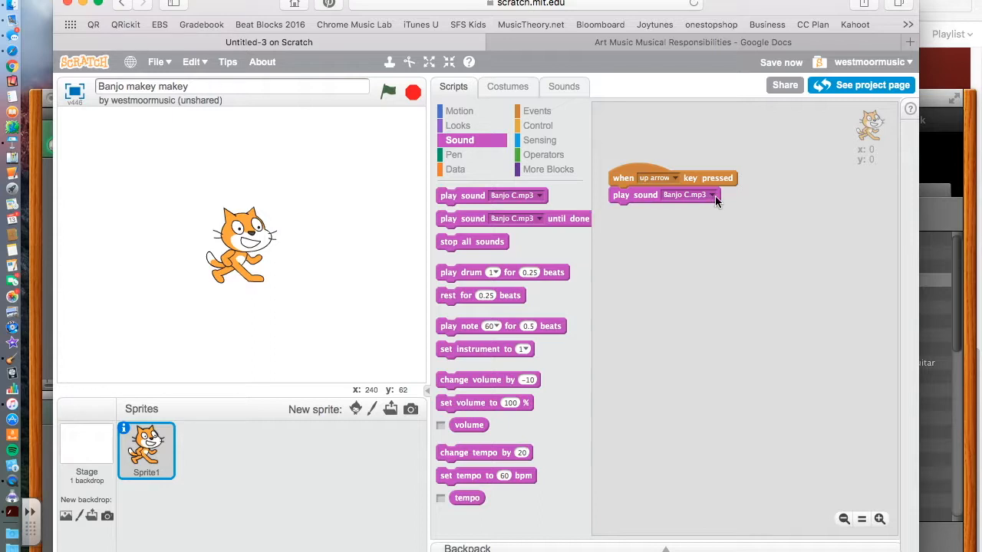
mouse_move(646, 236)
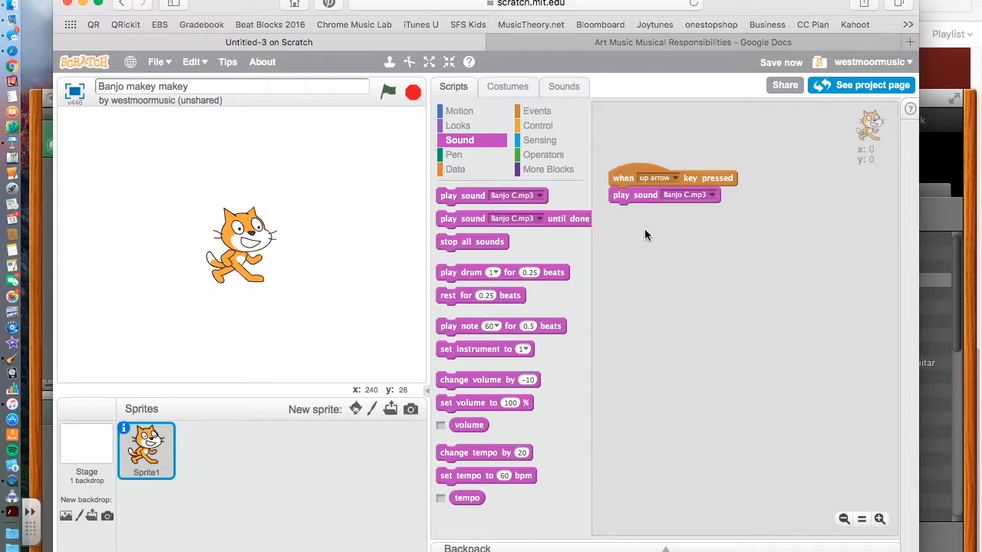
mouse_move(654, 222)
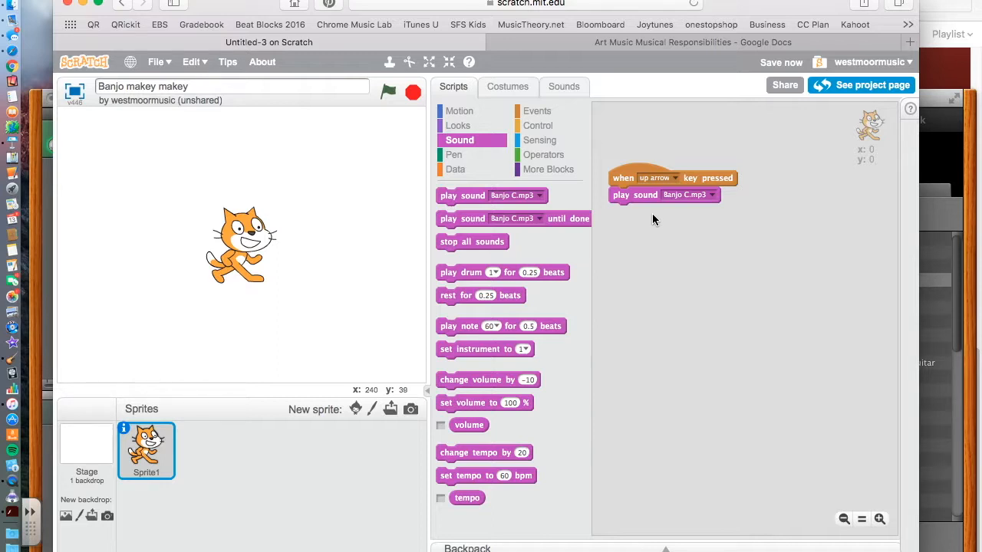
mouse_move(634, 229)
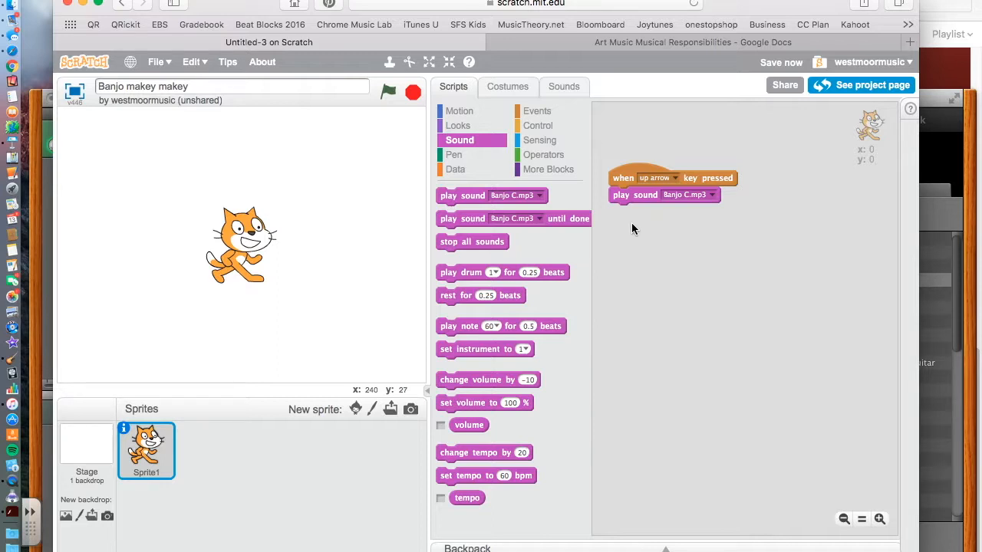
right_click(623, 177)
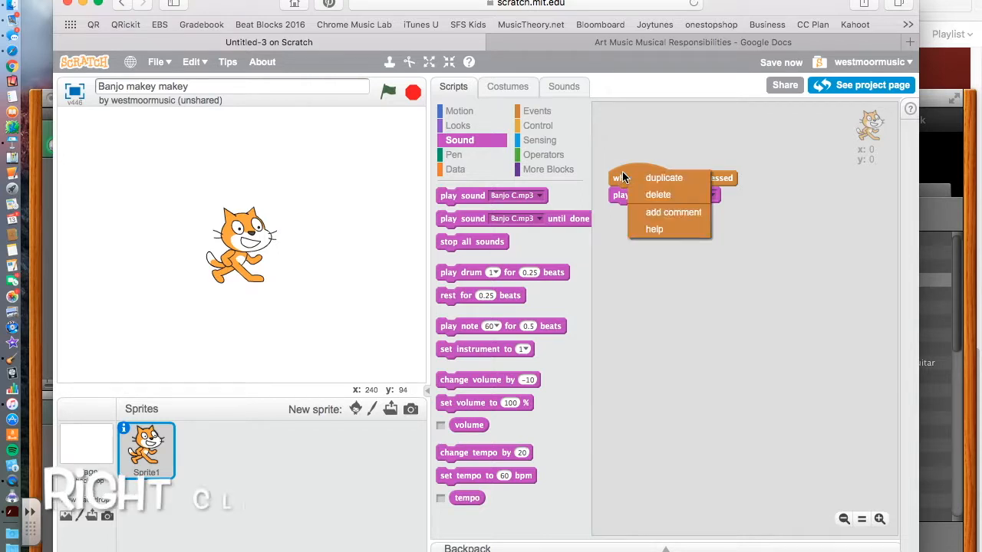
click(663, 177)
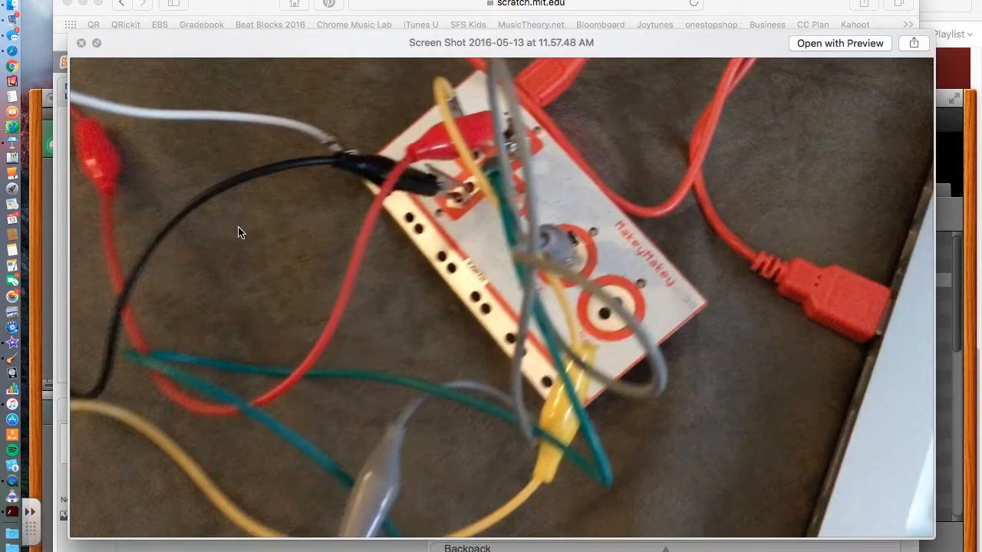
mouse_move(507, 247)
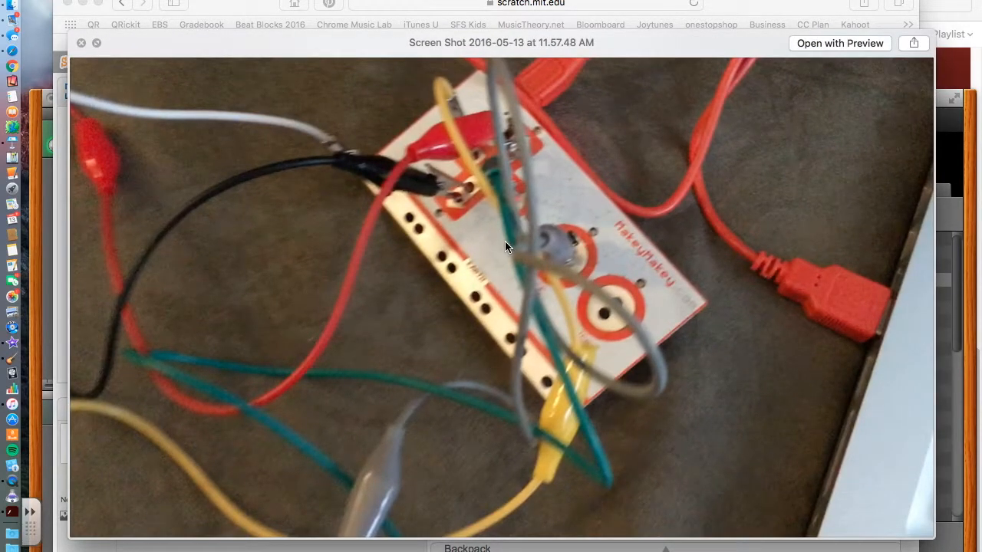
mouse_move(325, 174)
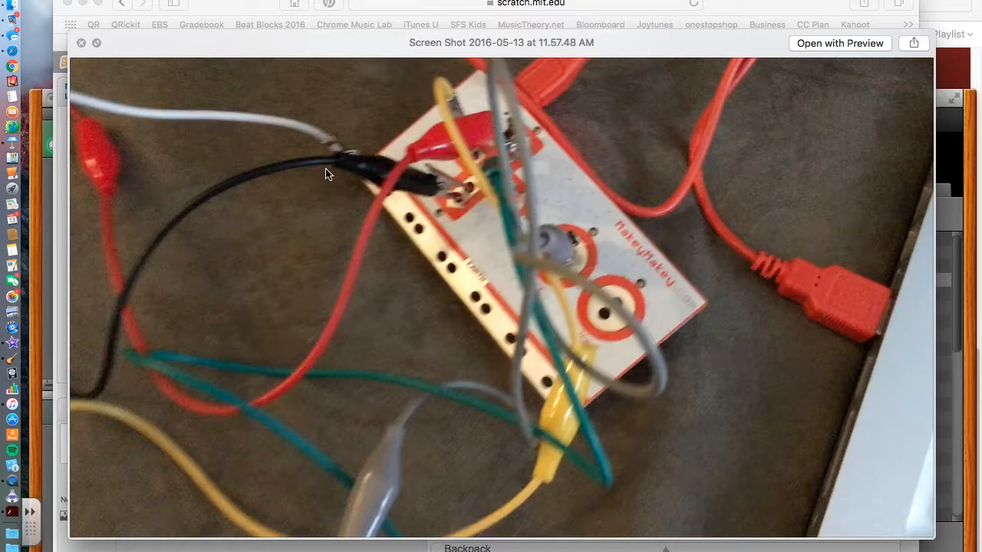
mouse_move(373, 201)
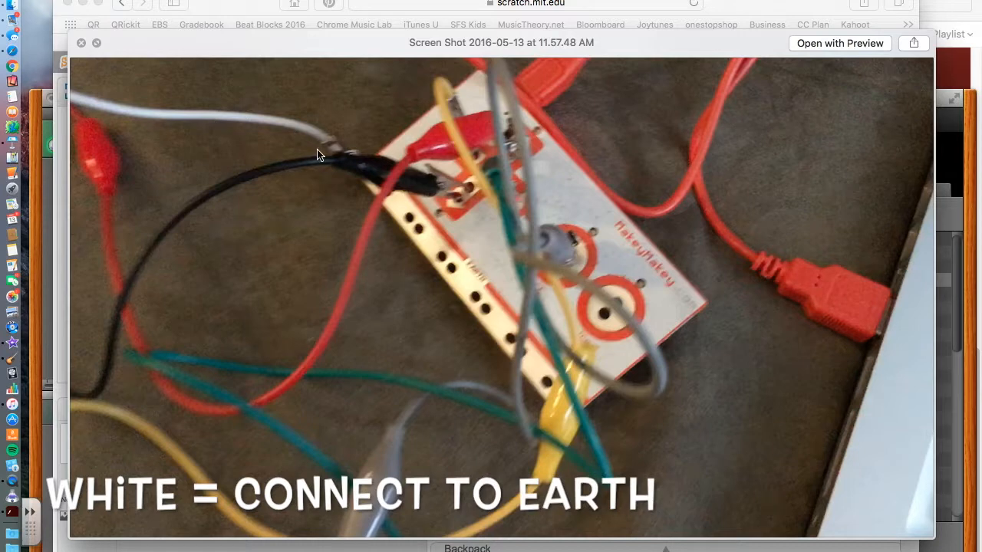
mouse_move(428, 237)
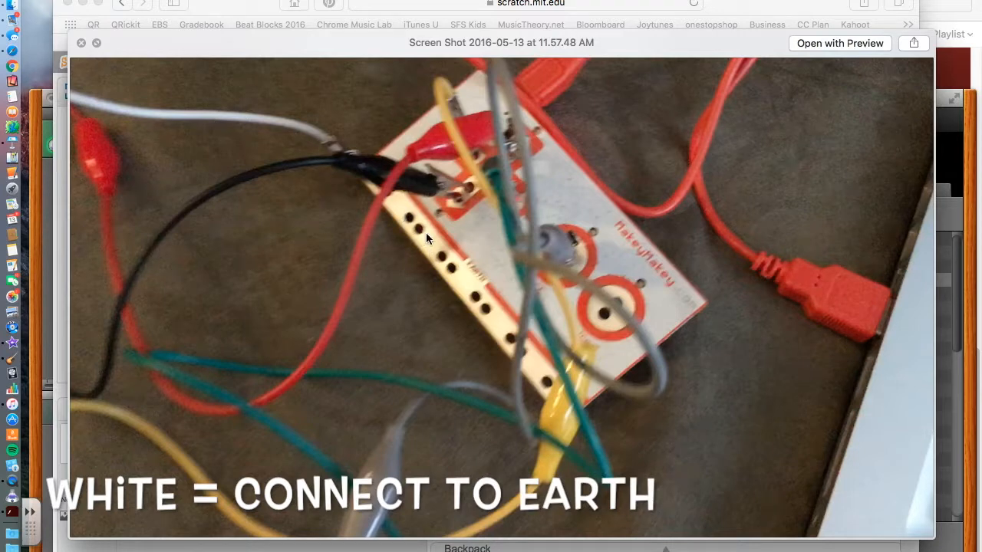
mouse_move(488, 320)
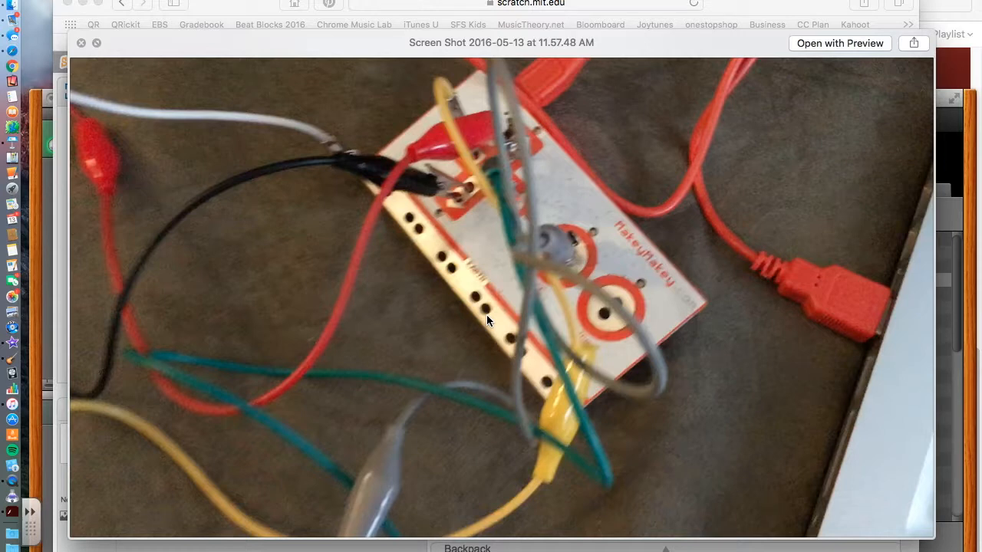
mouse_move(449, 280)
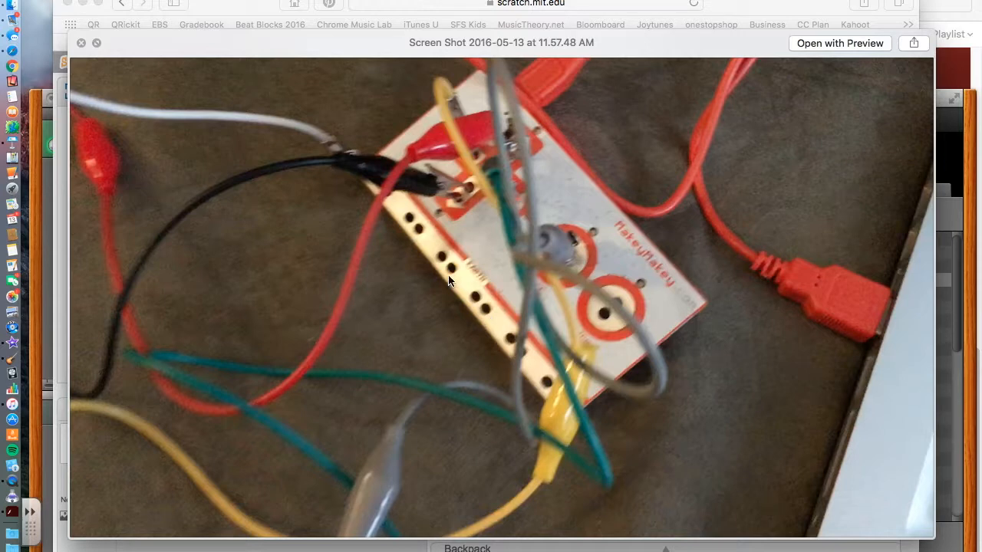
mouse_move(312, 161)
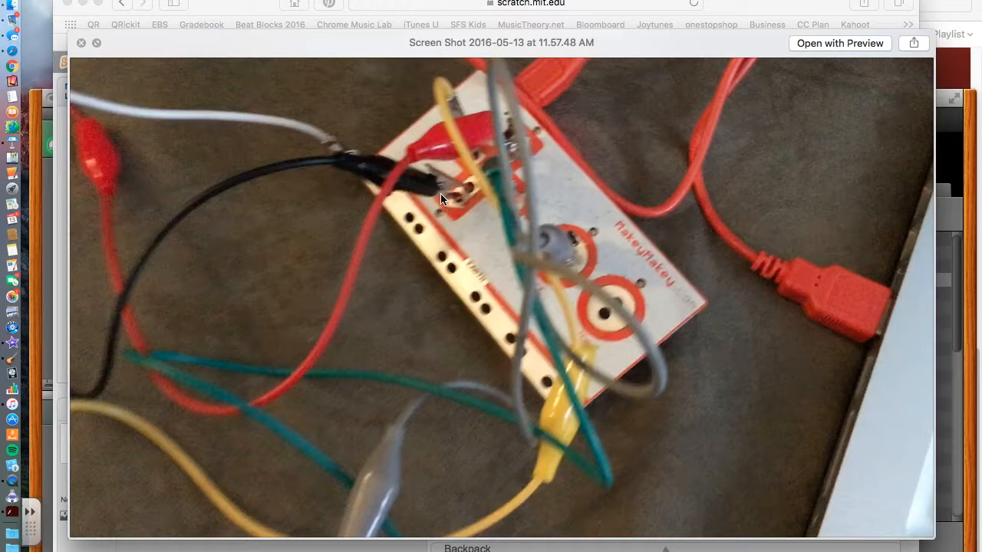
mouse_move(513, 143)
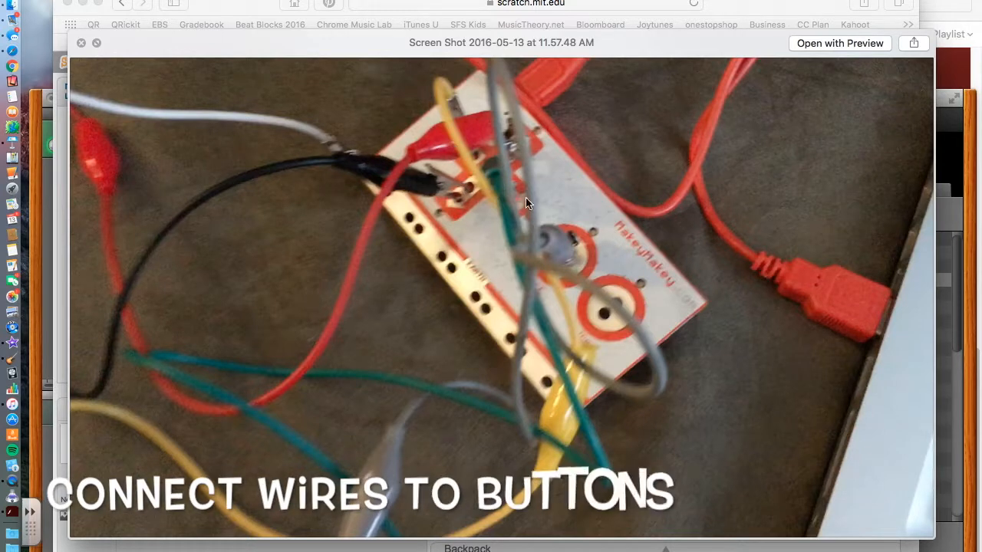
mouse_move(561, 254)
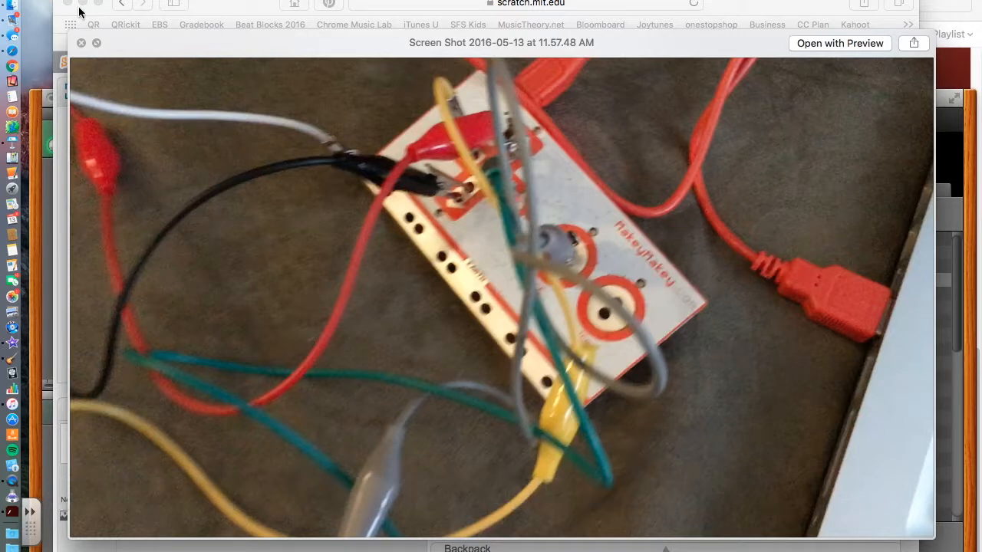
mouse_move(242, 219)
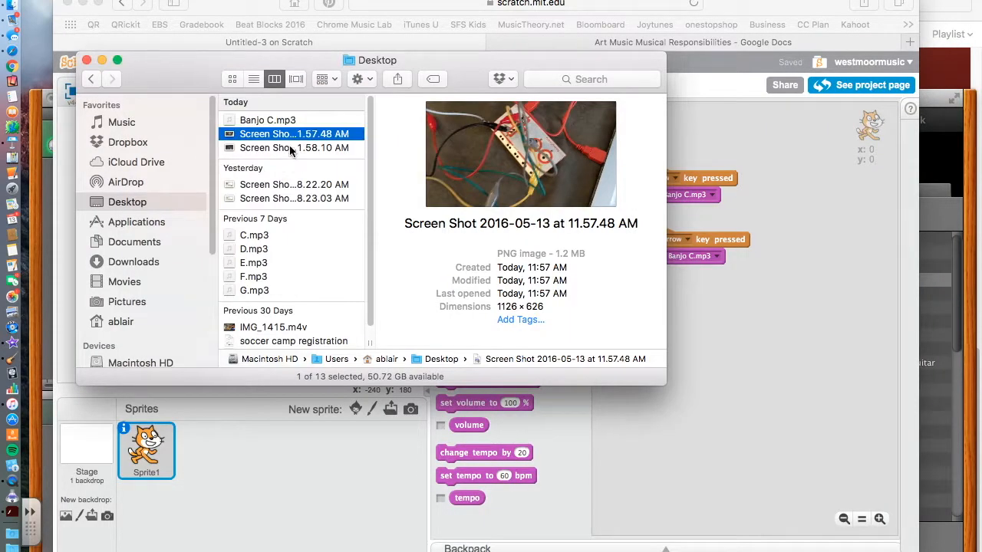
Step: Preview 'Screen Shot 2016-05-13 at 11.58.10 AM' showing the spoon wiring
double_click(294, 148)
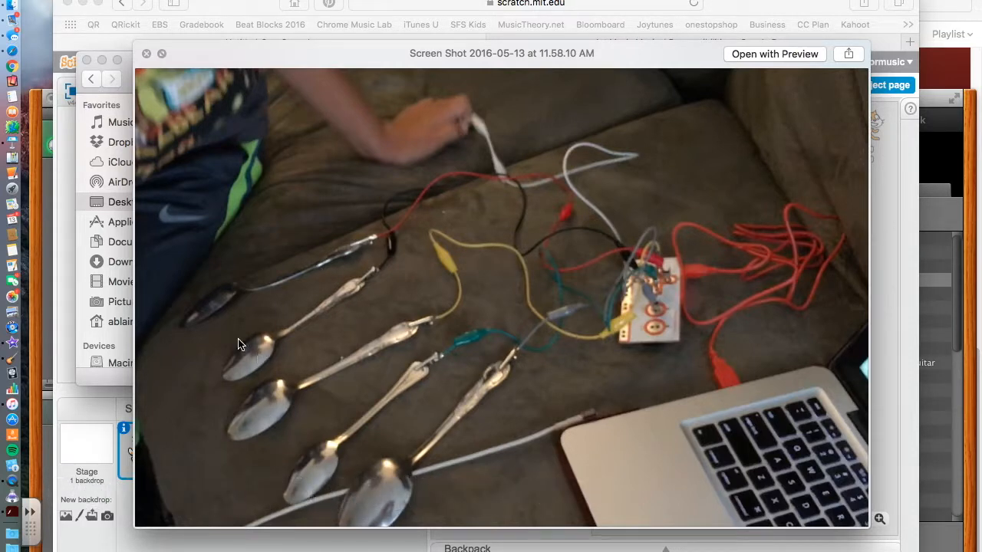
mouse_move(357, 297)
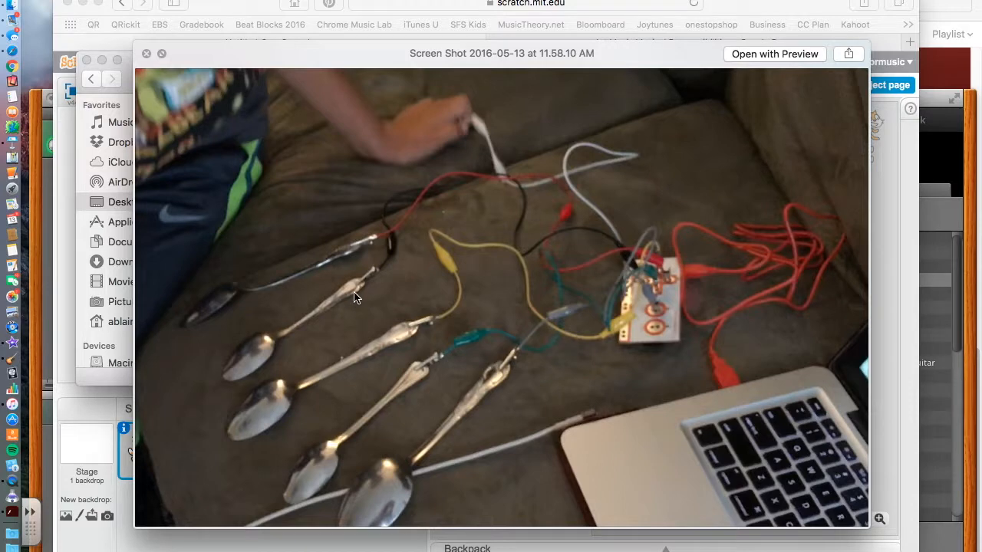
mouse_move(447, 322)
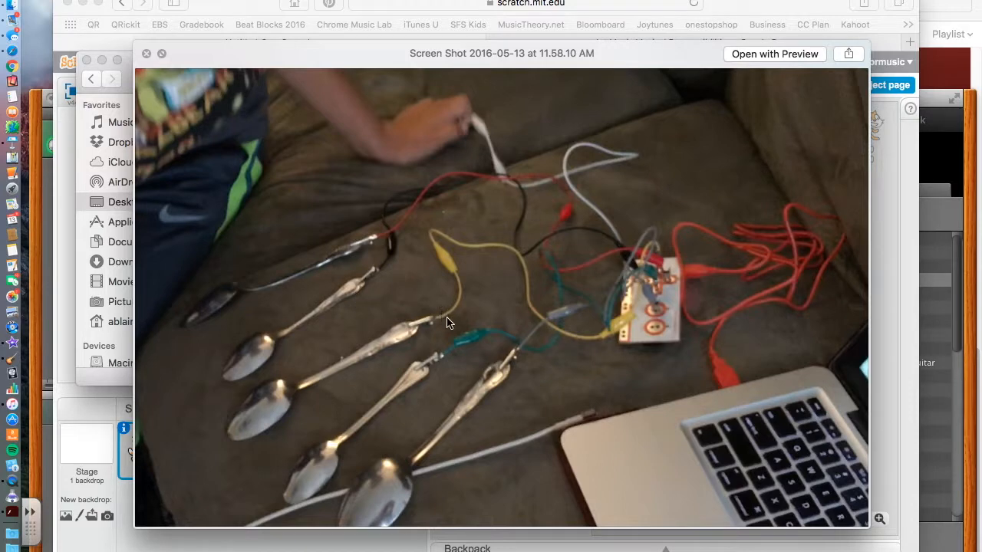
mouse_move(433, 326)
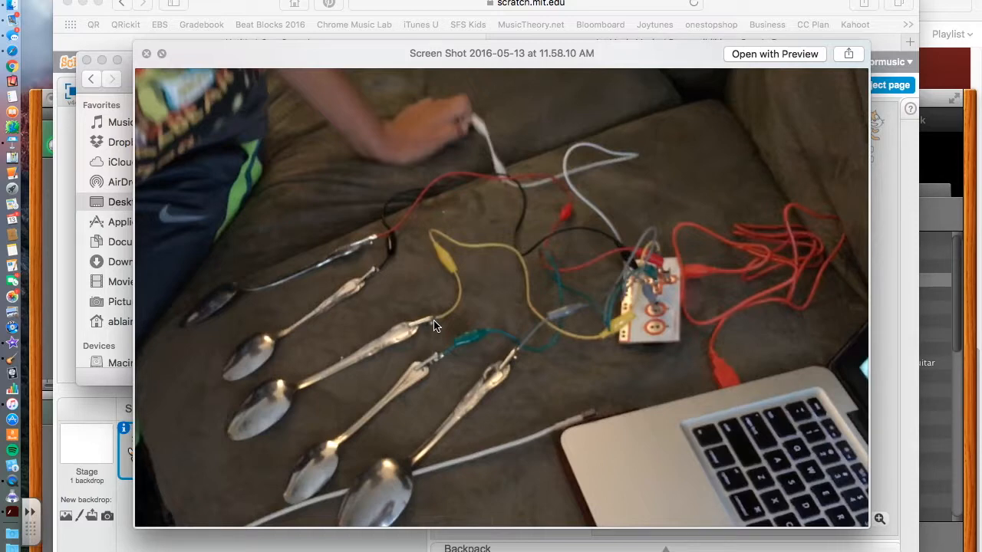
mouse_move(389, 331)
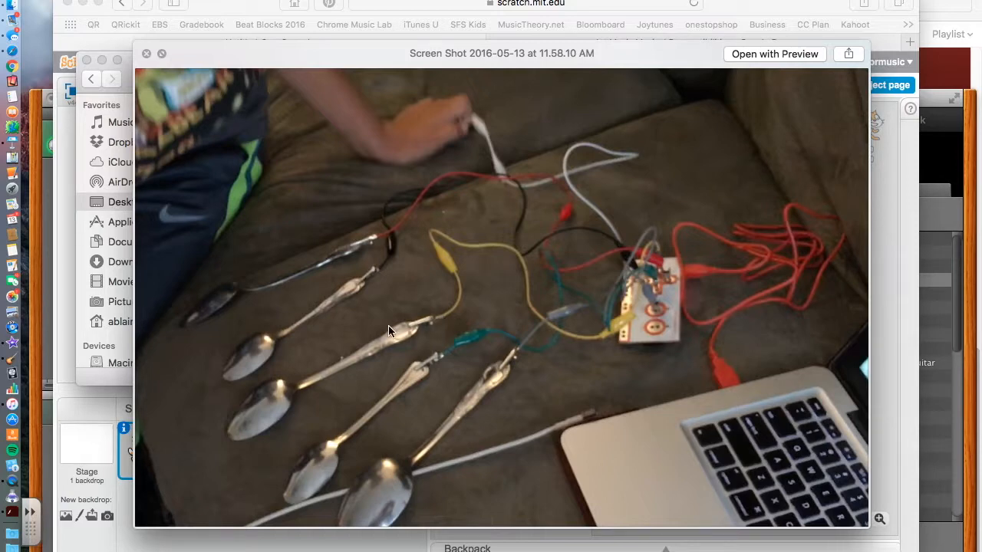
mouse_move(320, 254)
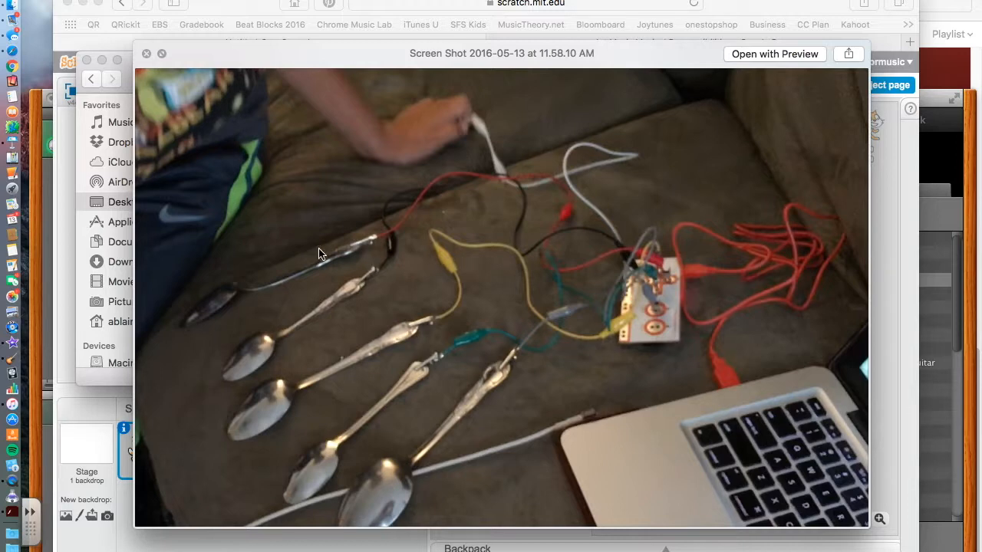
mouse_move(663, 268)
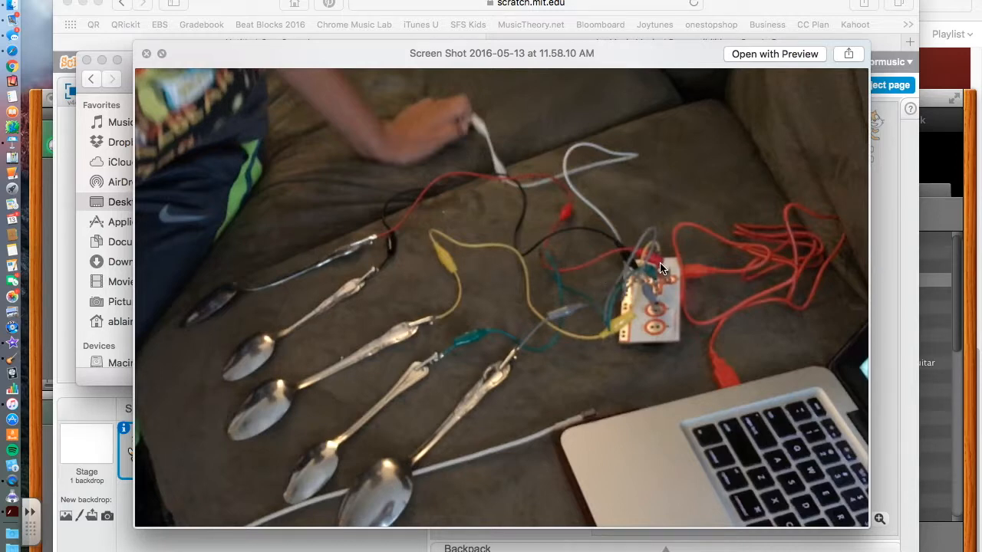
mouse_move(323, 248)
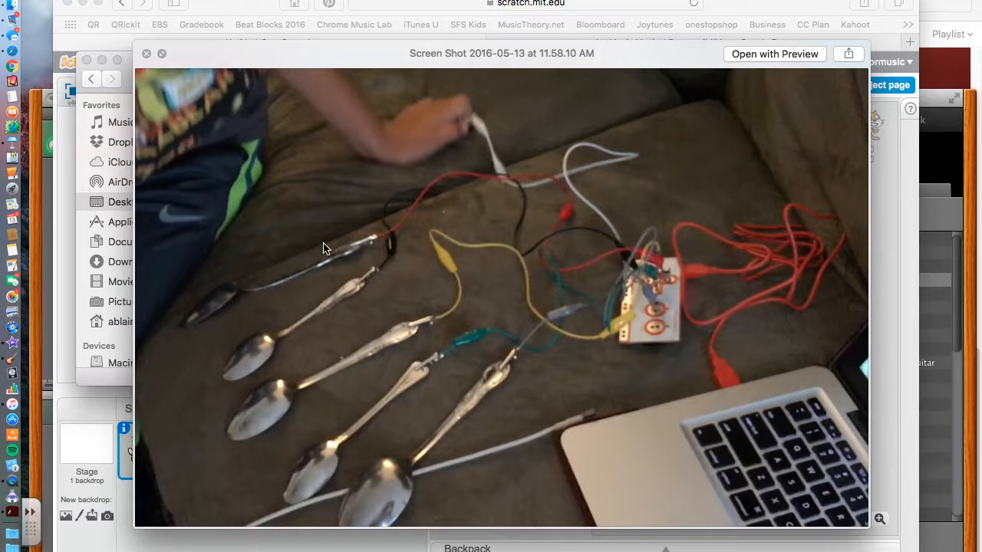
mouse_move(326, 265)
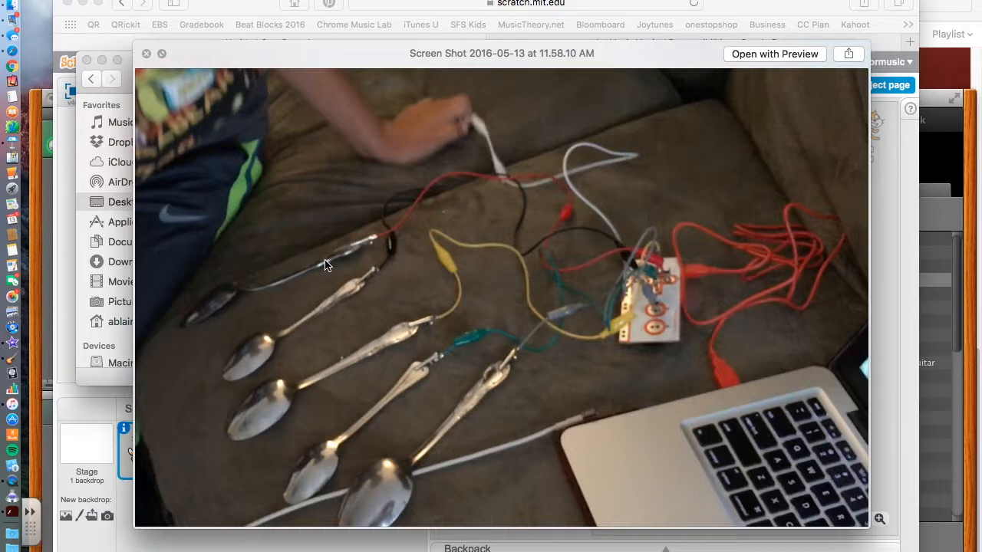
mouse_move(661, 287)
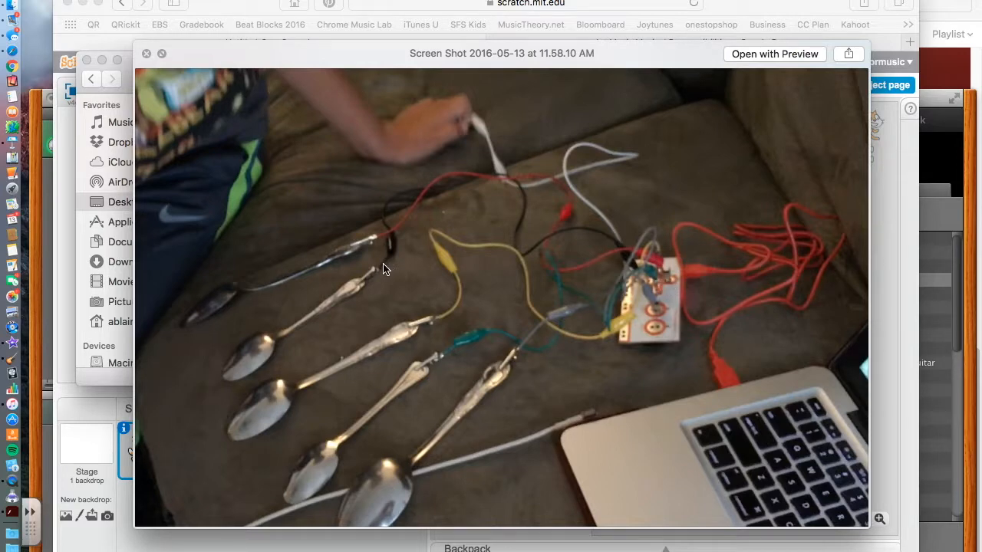
mouse_move(441, 322)
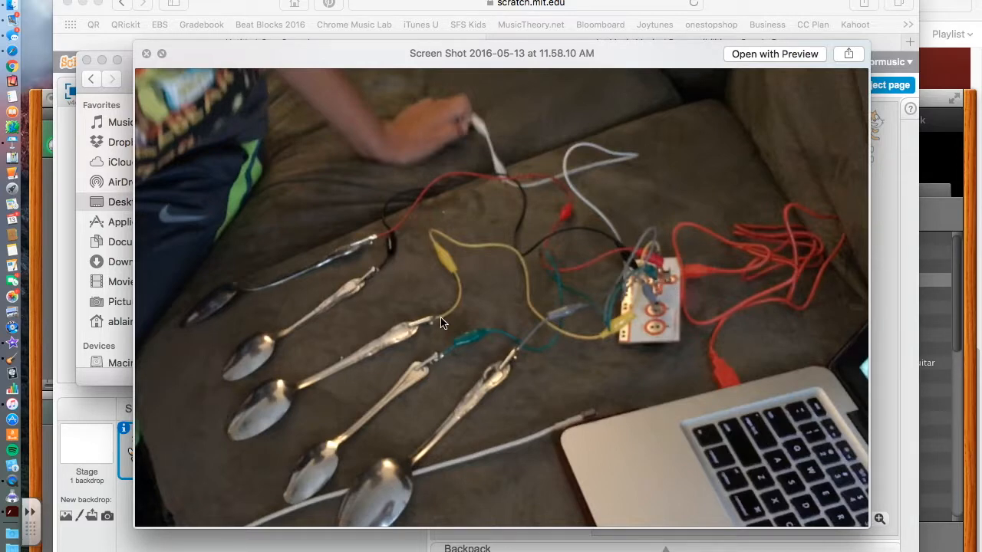
mouse_move(469, 351)
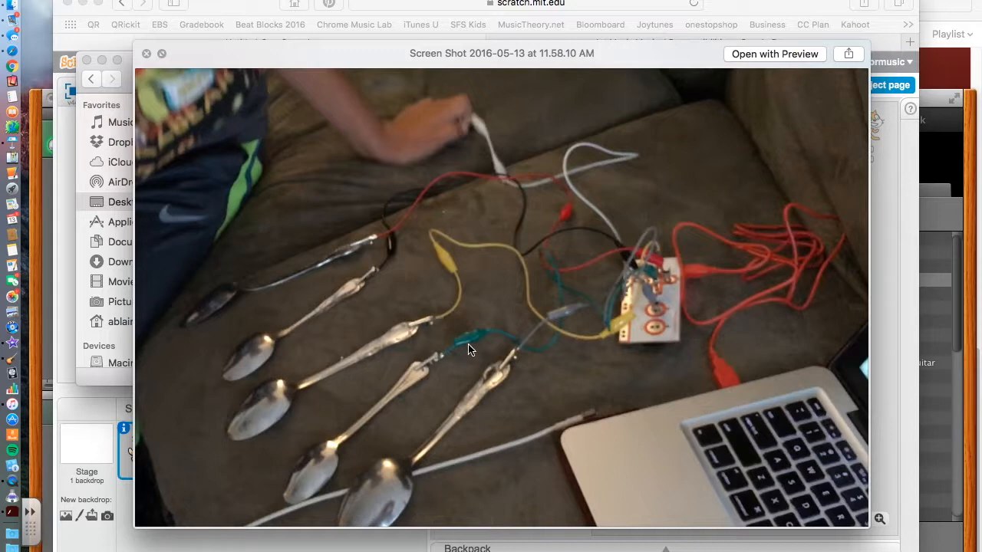
mouse_move(477, 414)
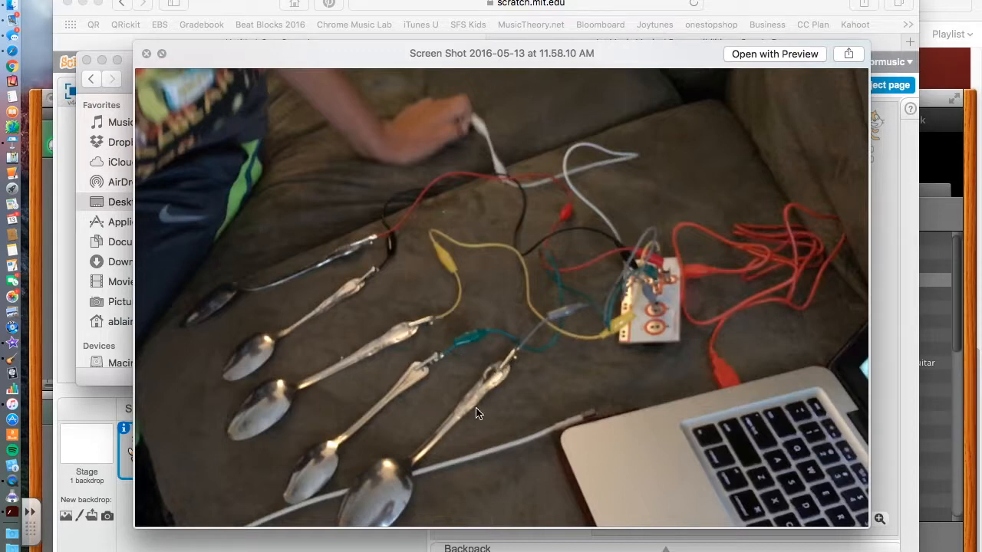
mouse_move(455, 221)
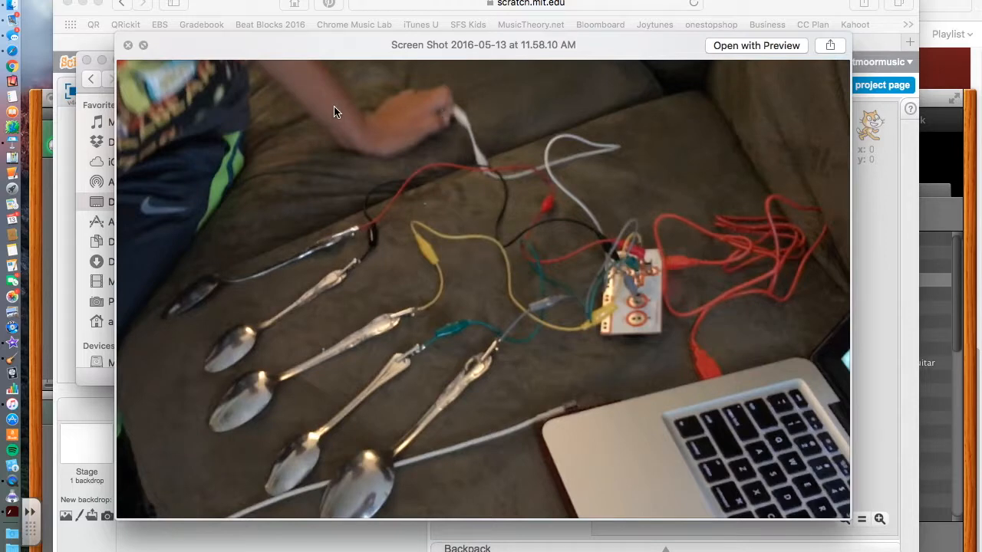
mouse_move(270, 75)
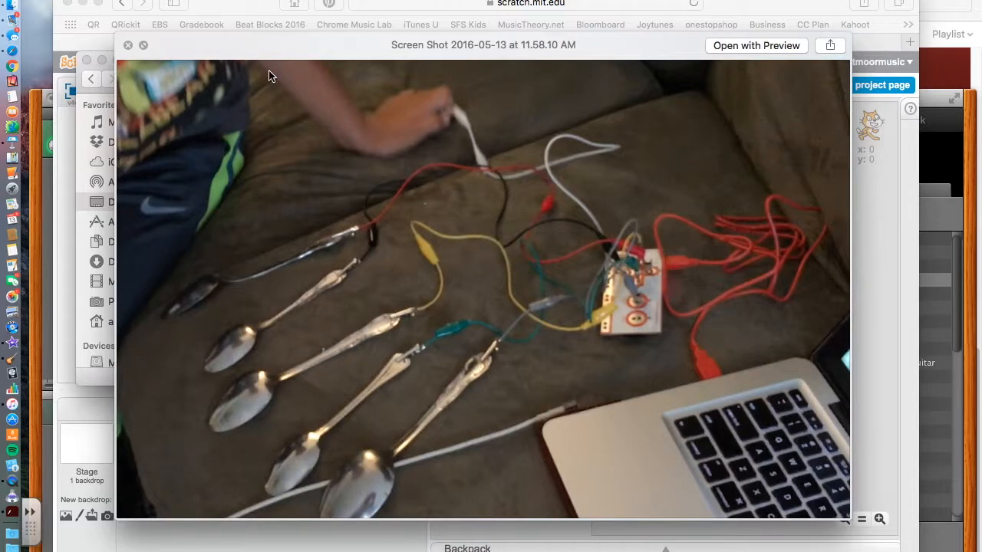
mouse_move(187, 301)
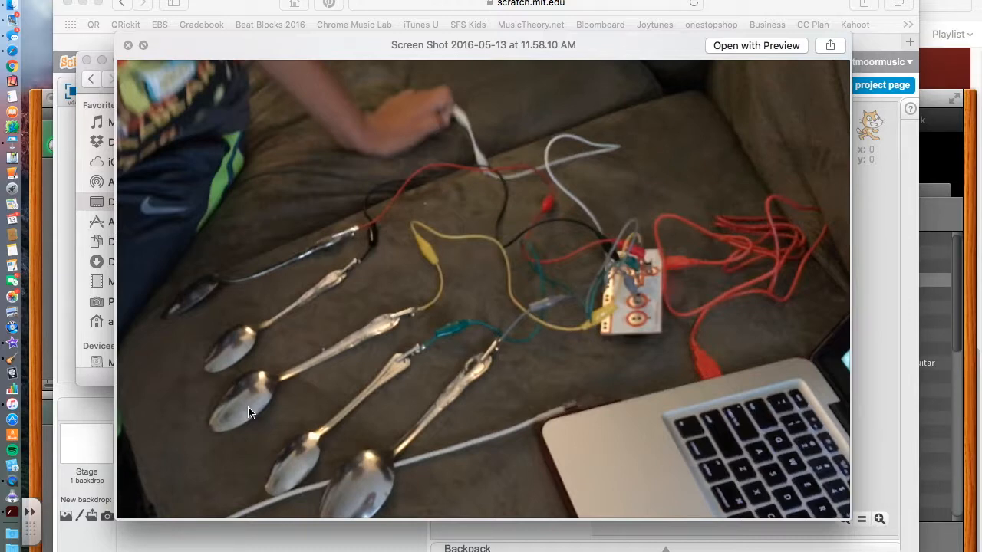
mouse_move(397, 277)
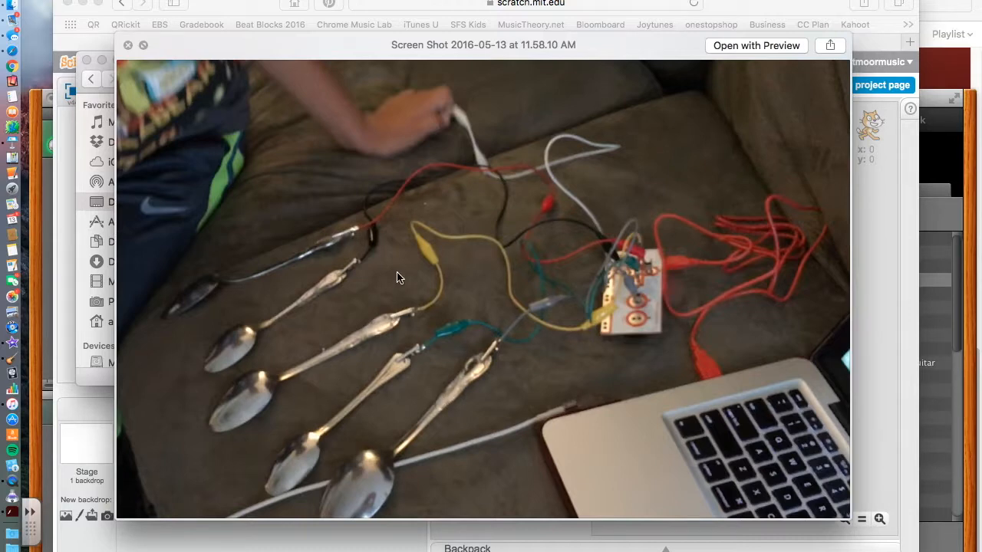
mouse_move(446, 152)
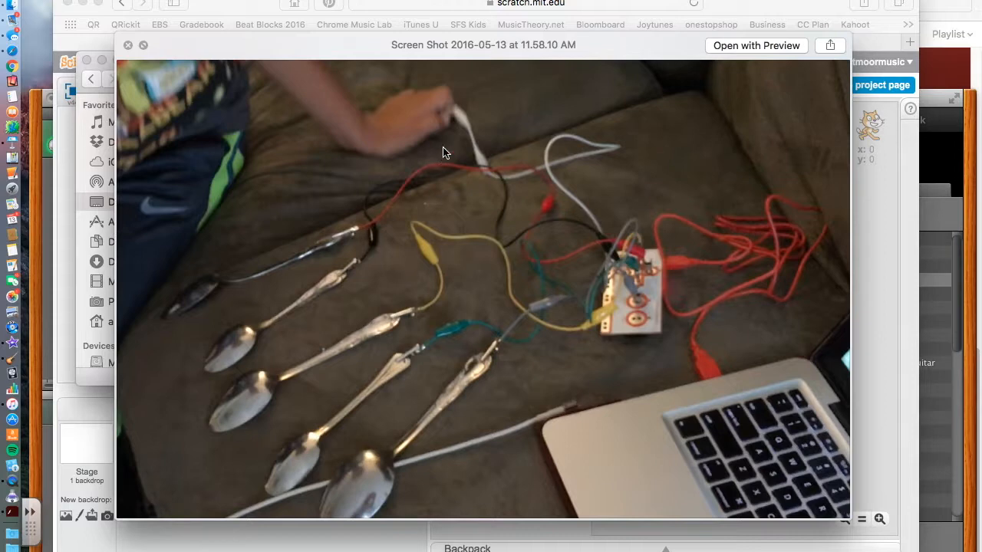
mouse_move(417, 275)
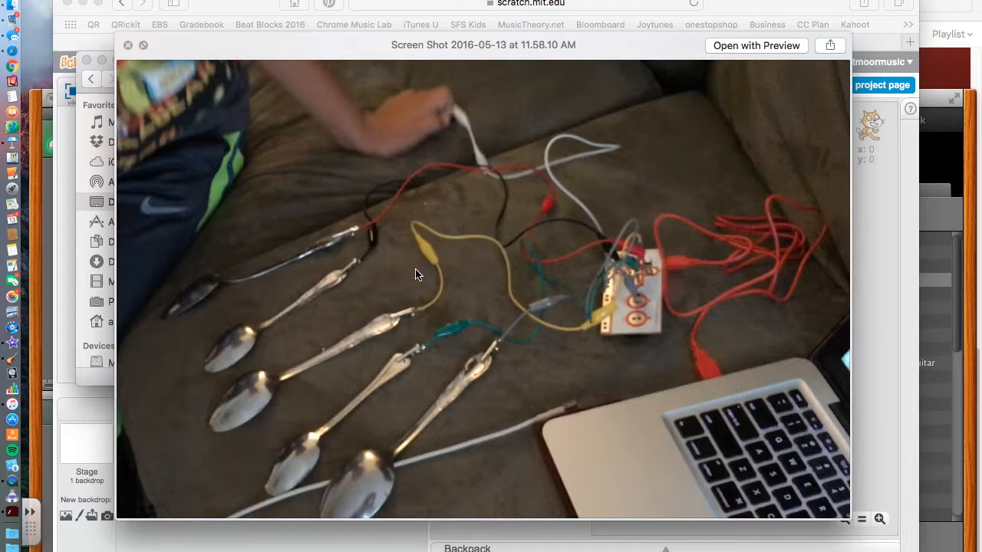